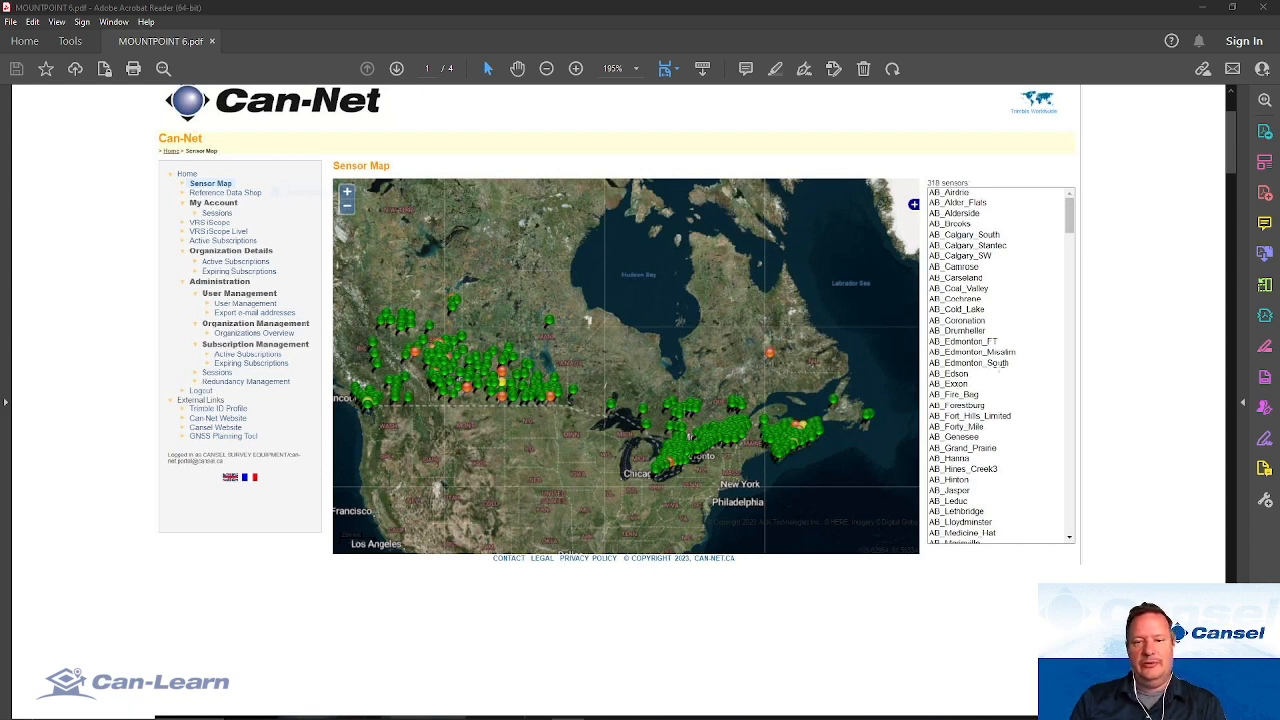
mouse_move(808, 360)
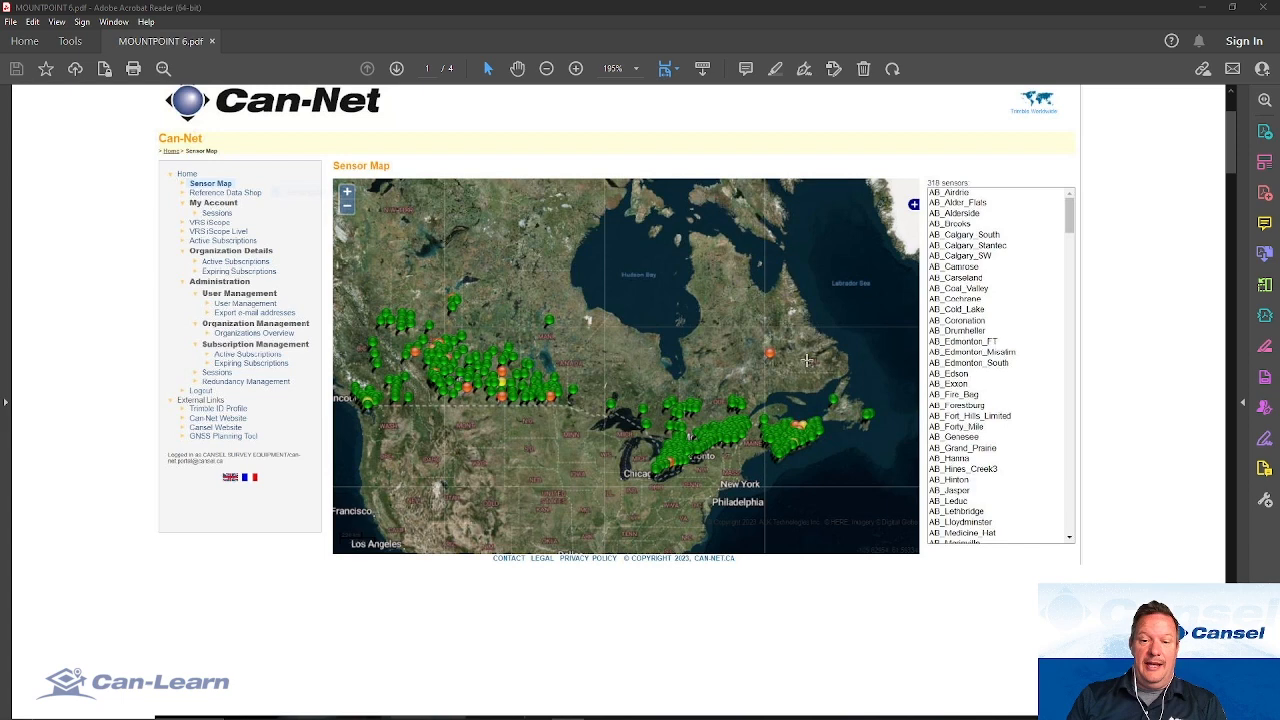
mouse_move(754, 380)
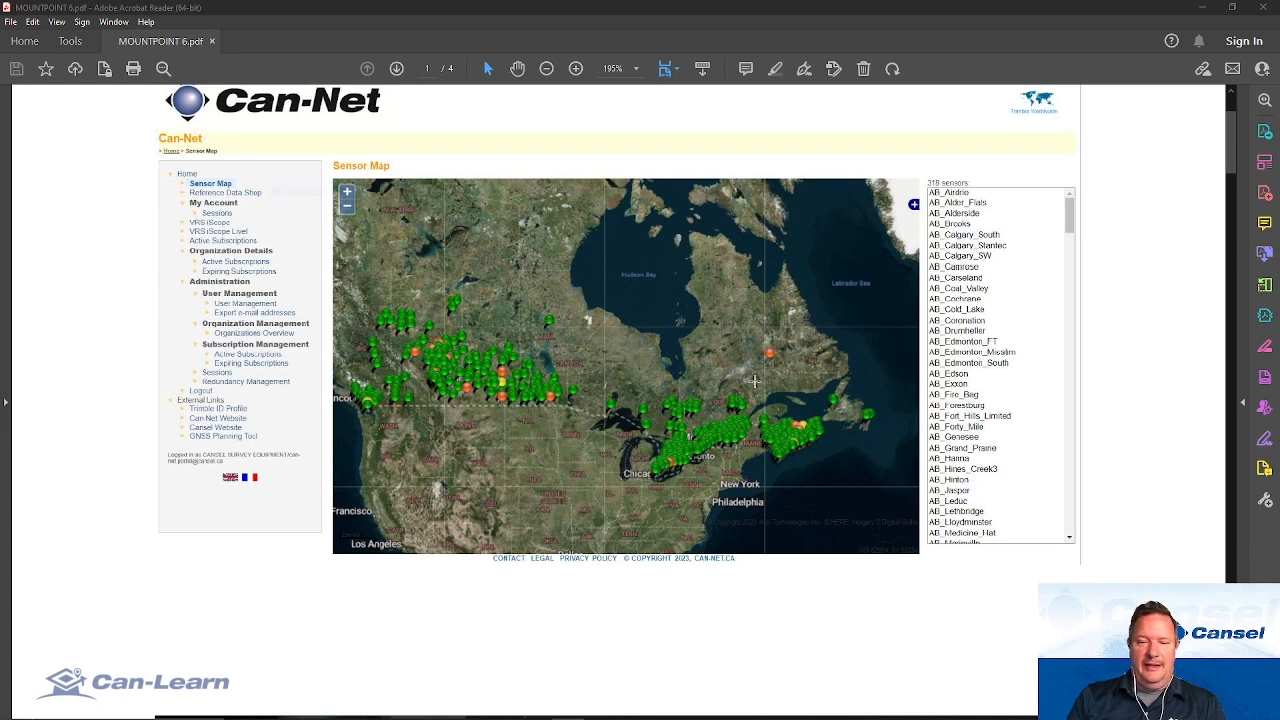
mouse_move(696, 496)
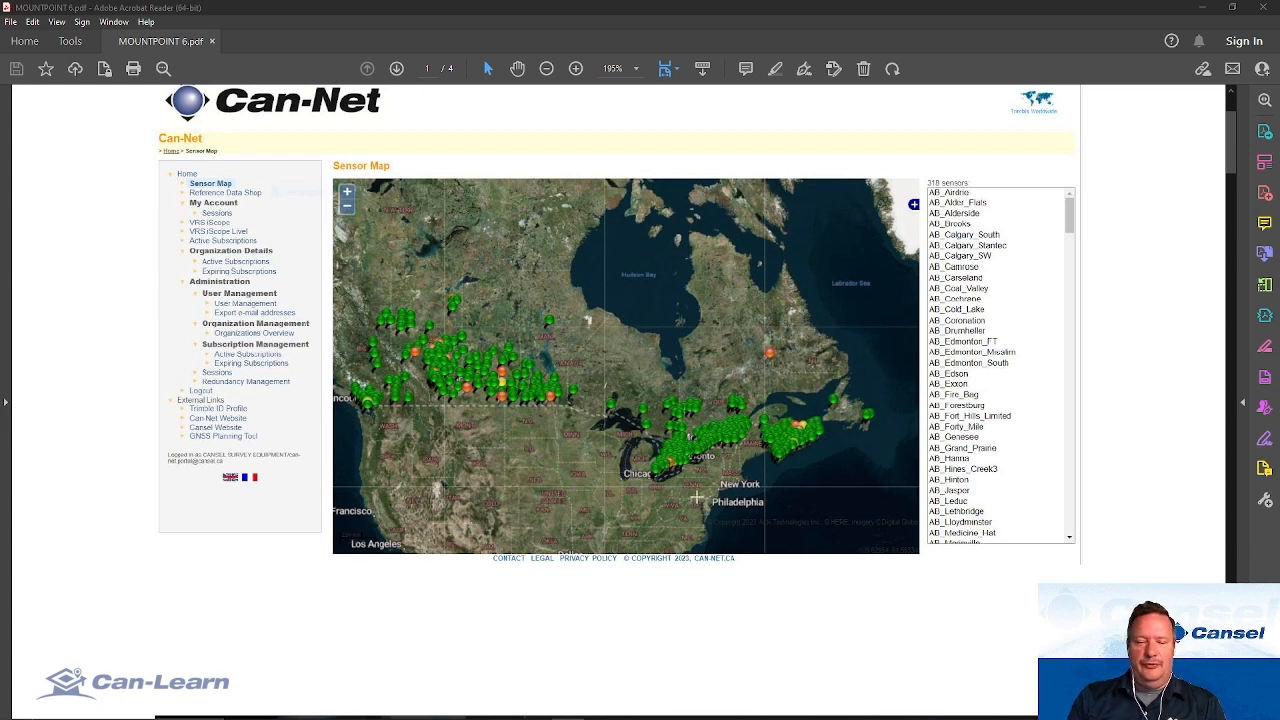
scroll(down, 3)
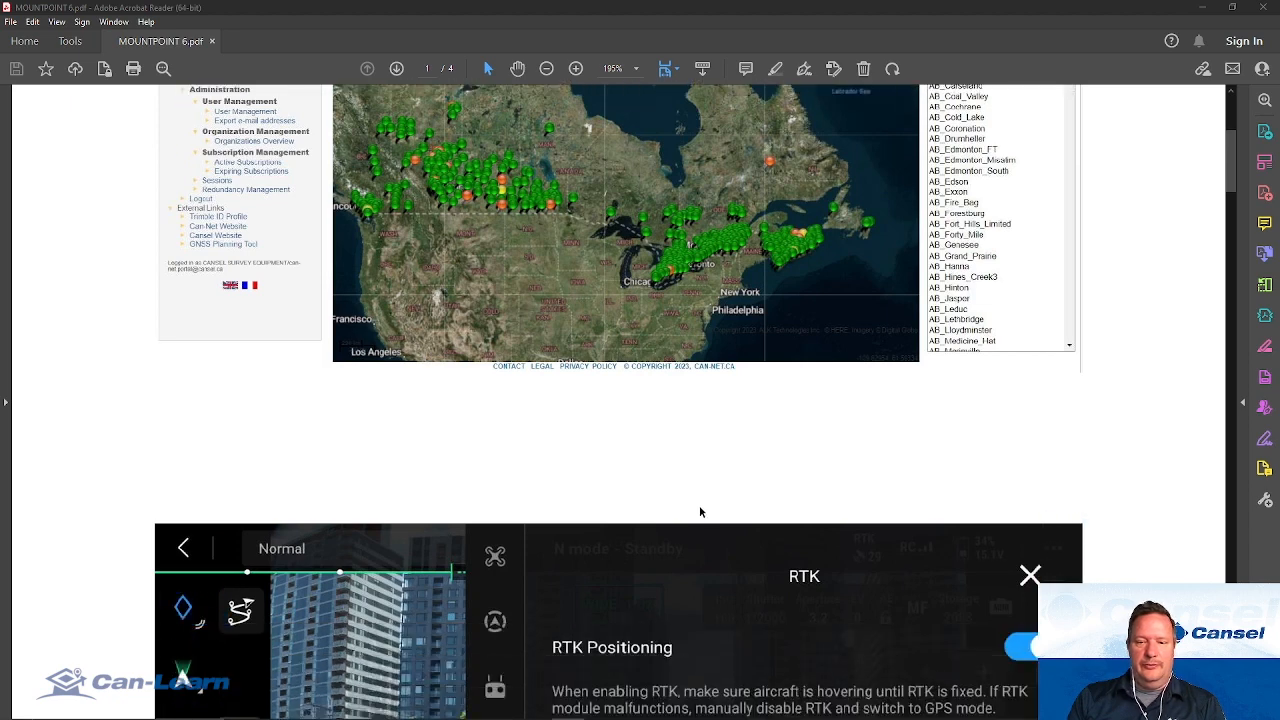
scroll(down, 3)
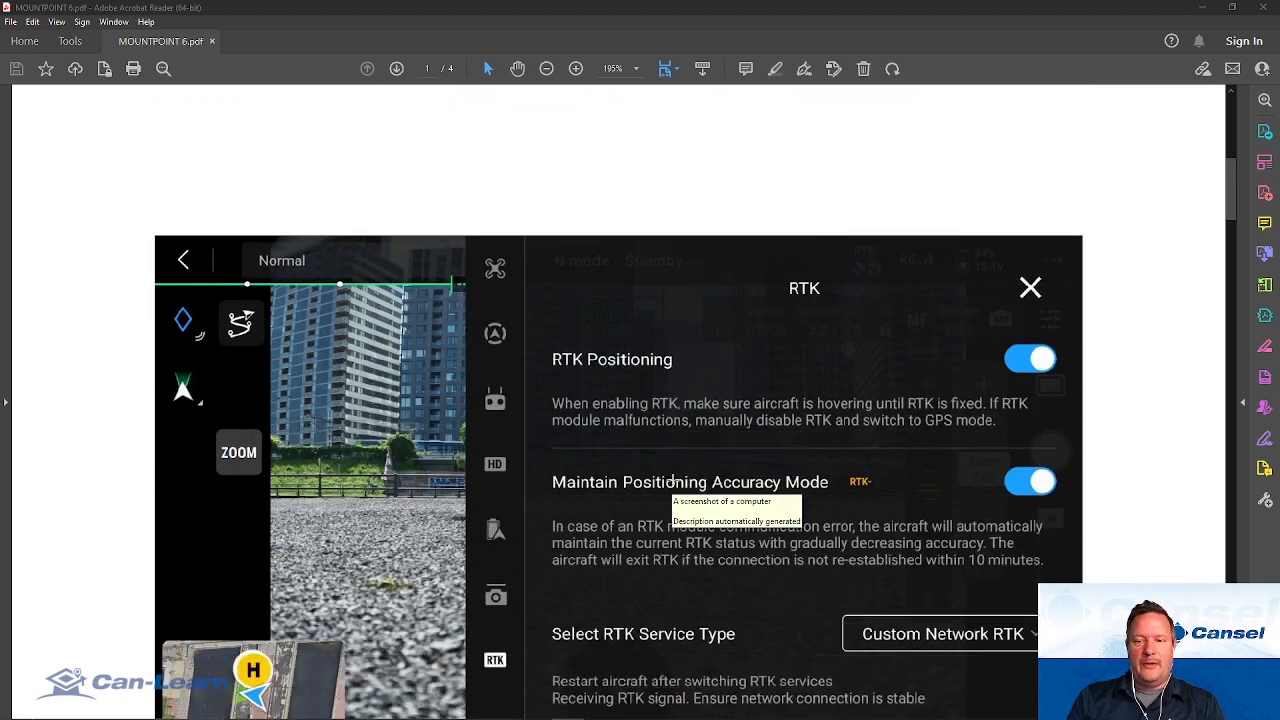
scroll(down, 3)
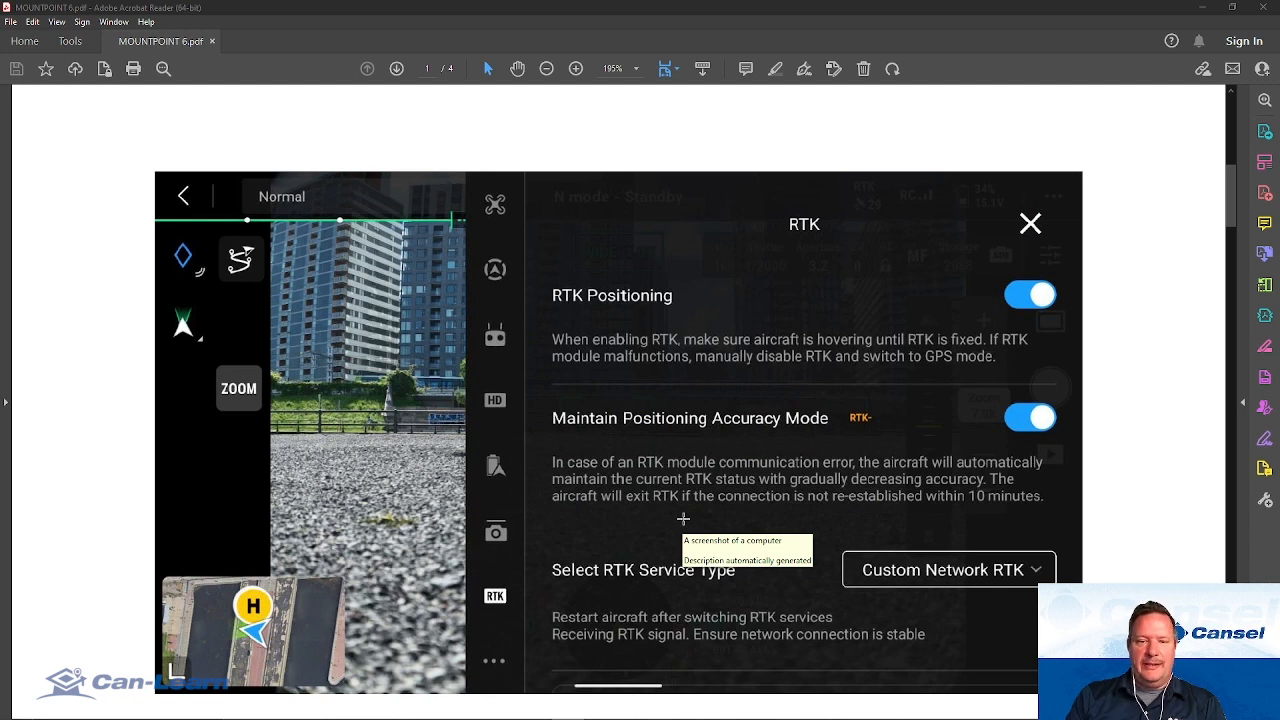
mouse_move(748, 224)
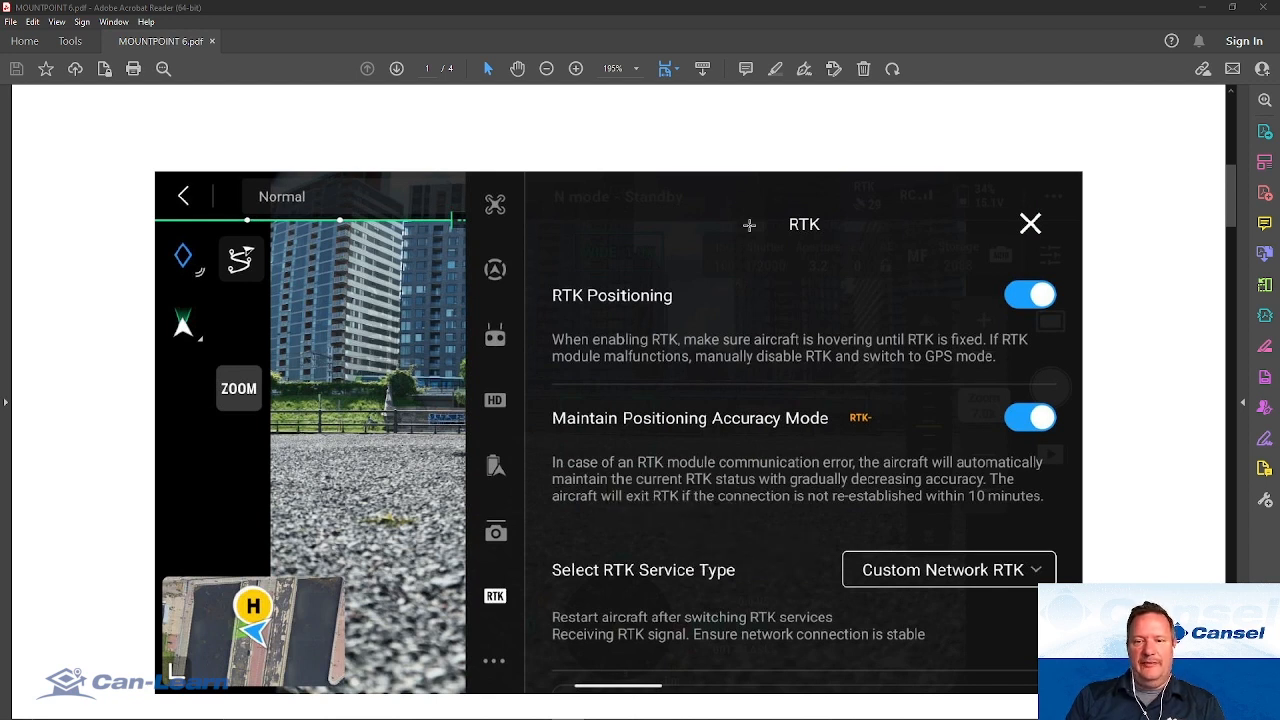
mouse_move(744, 316)
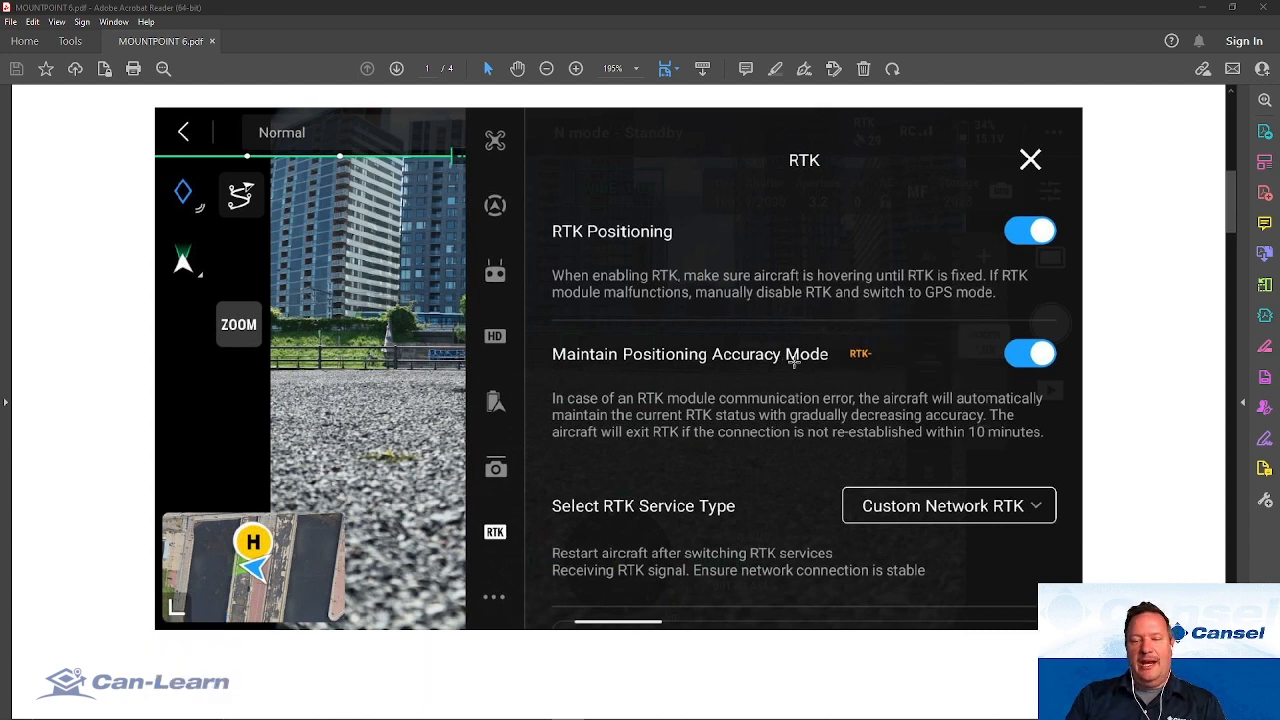
mouse_move(968, 332)
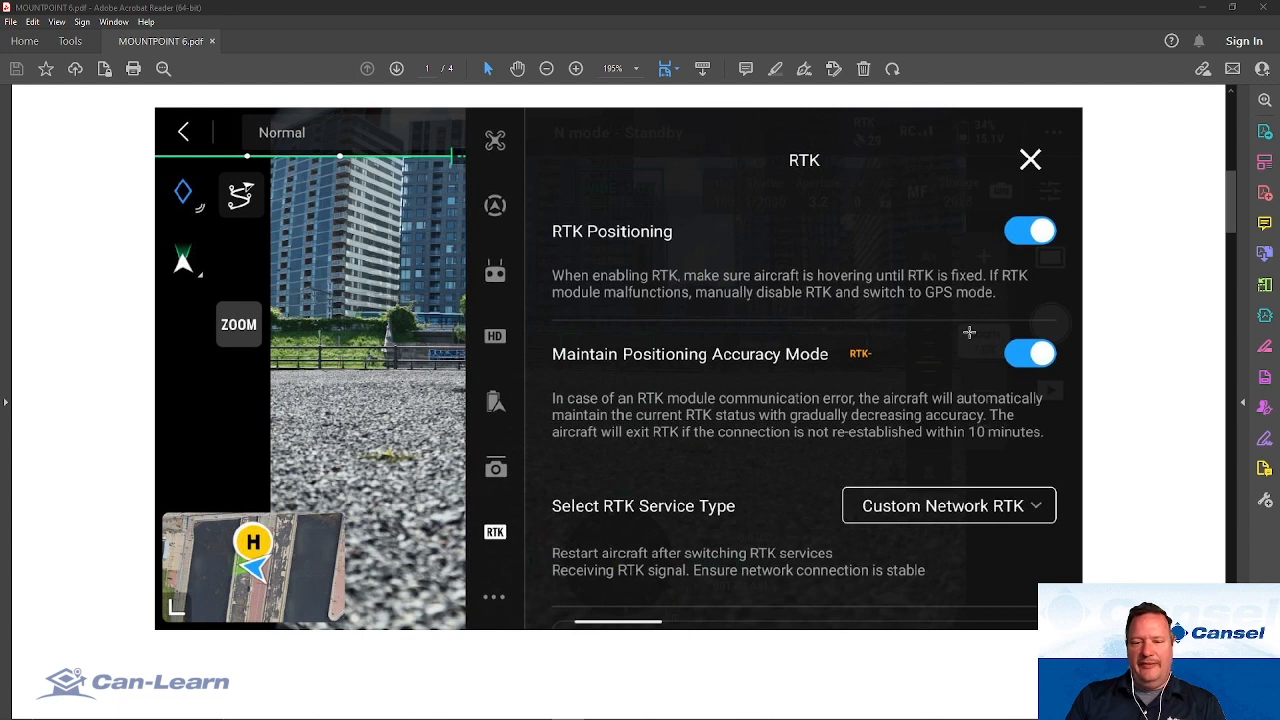
scroll(down, 3)
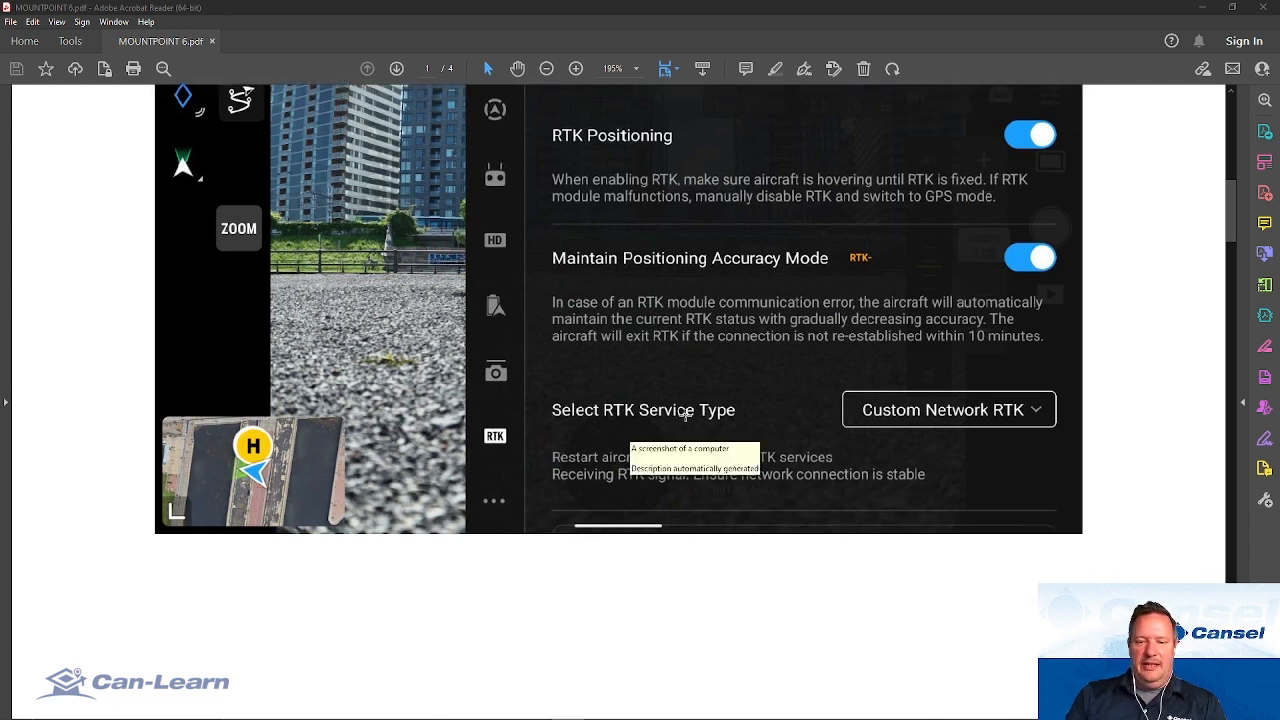
mouse_move(964, 424)
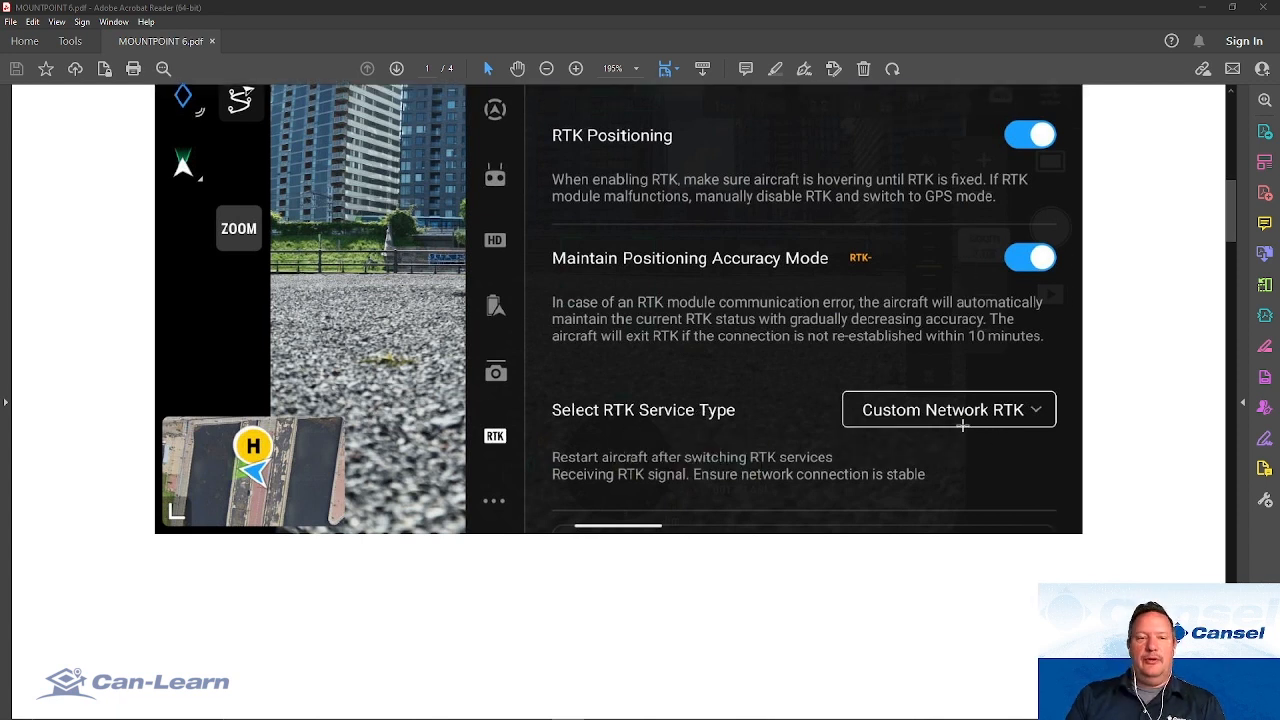
scroll(down, 3)
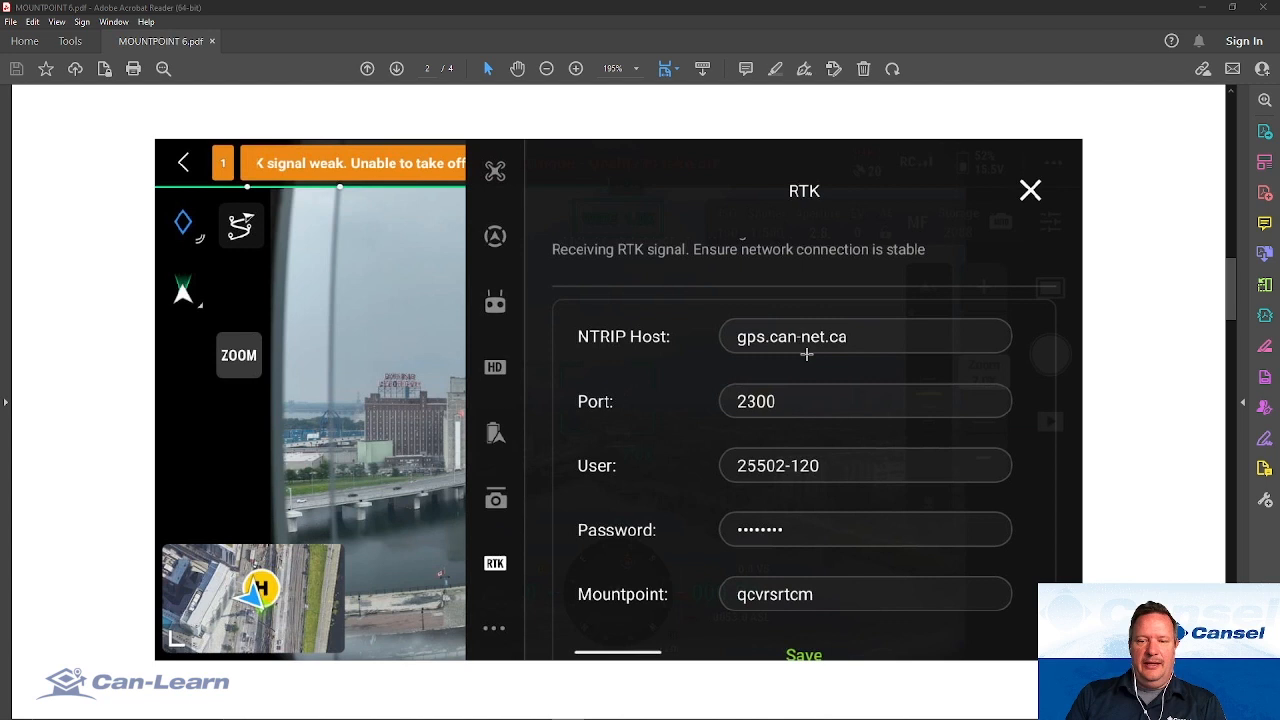
mouse_move(960, 460)
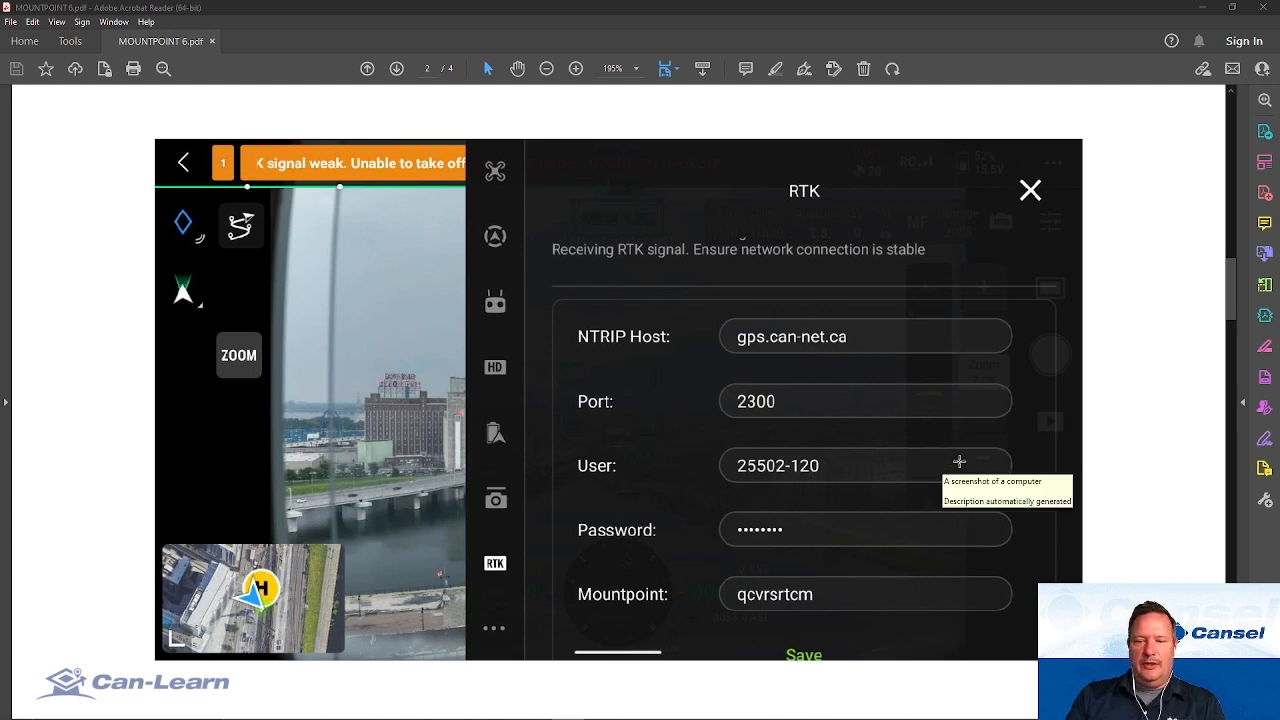
mouse_move(744, 352)
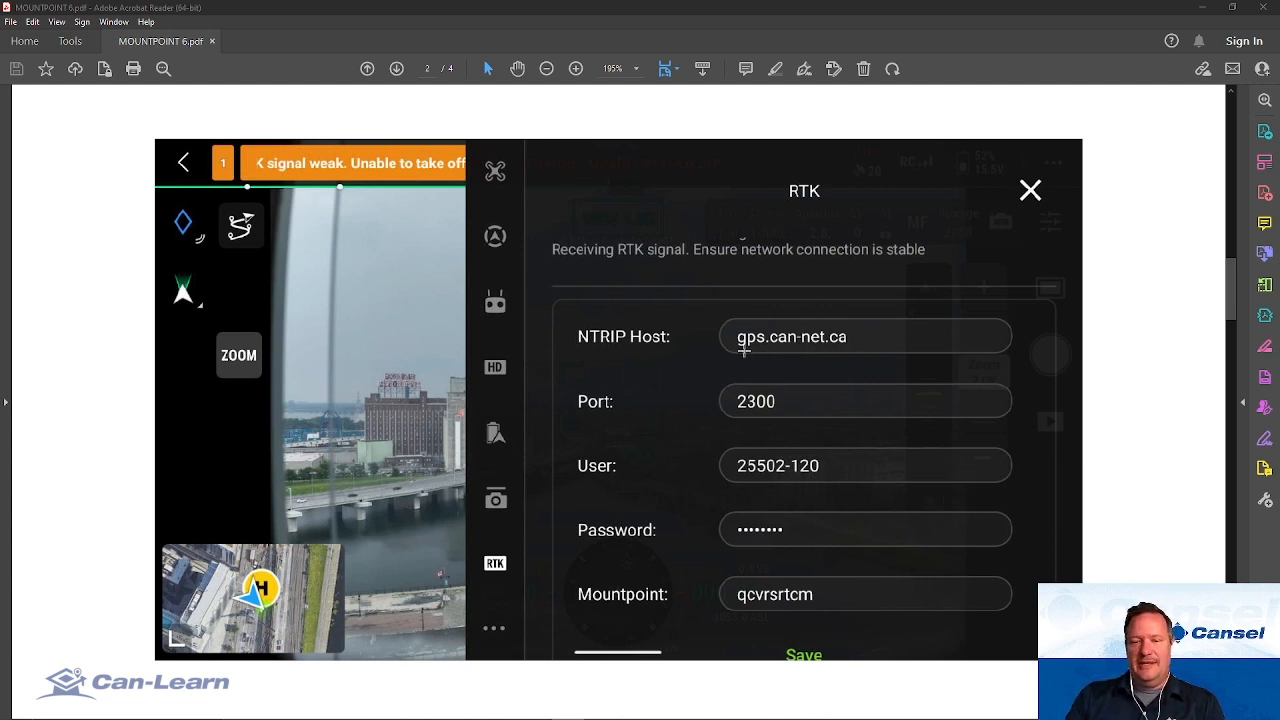
mouse_move(836, 358)
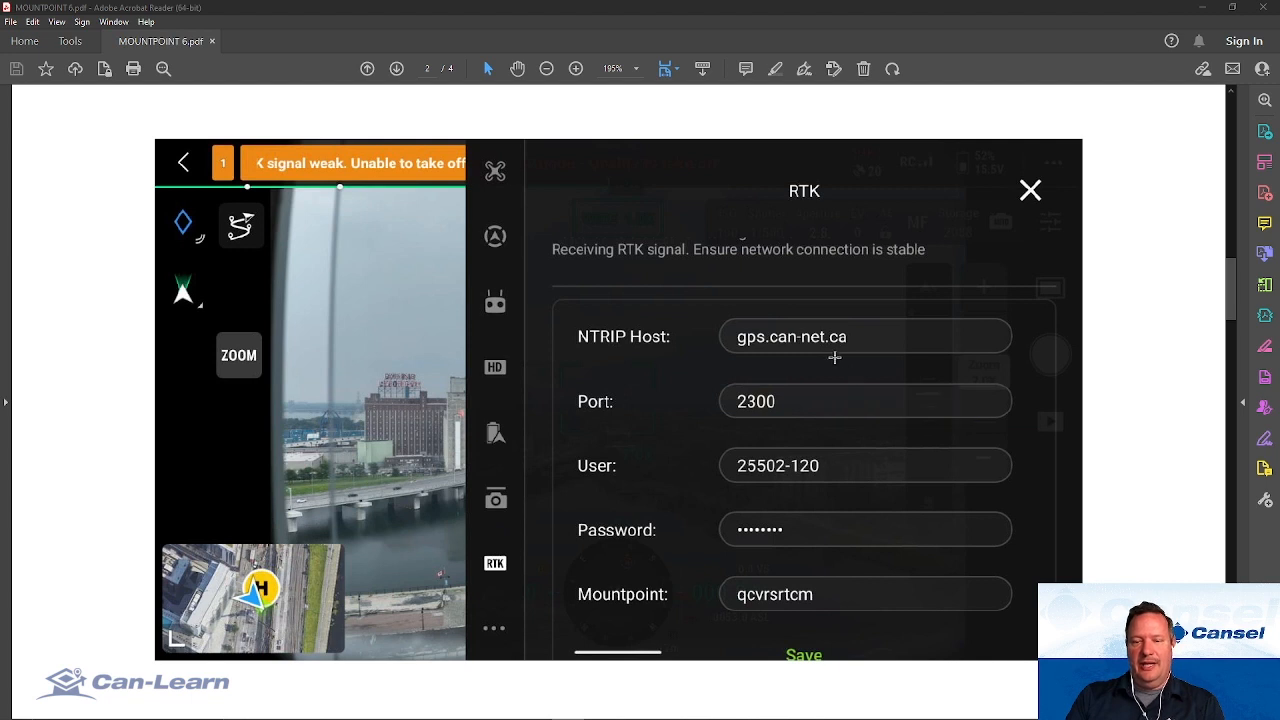
mouse_move(910, 390)
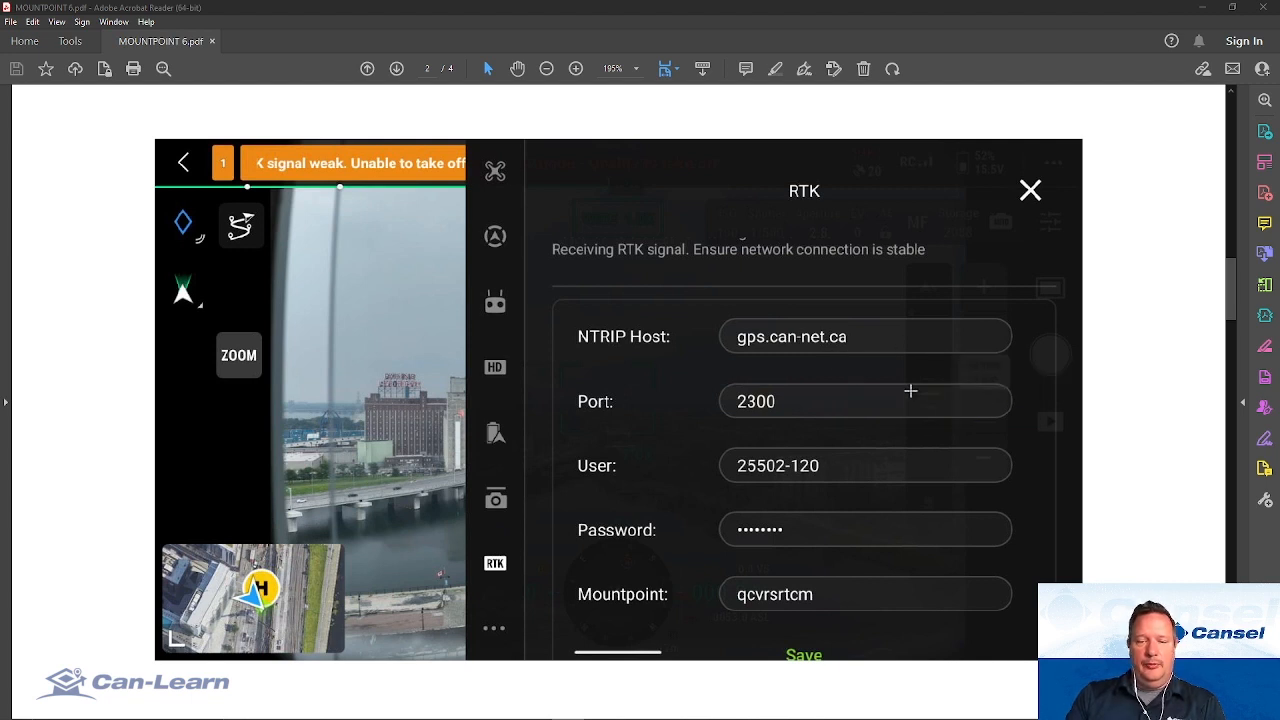
mouse_move(820, 546)
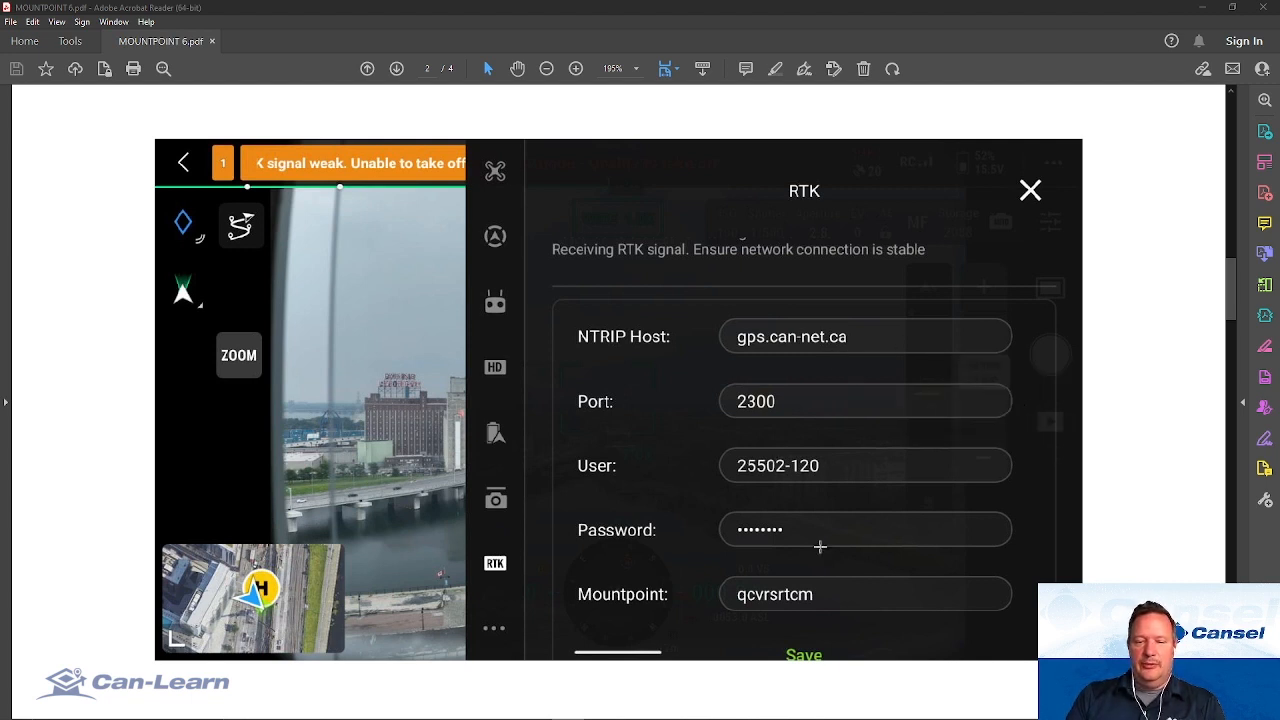
mouse_move(962, 496)
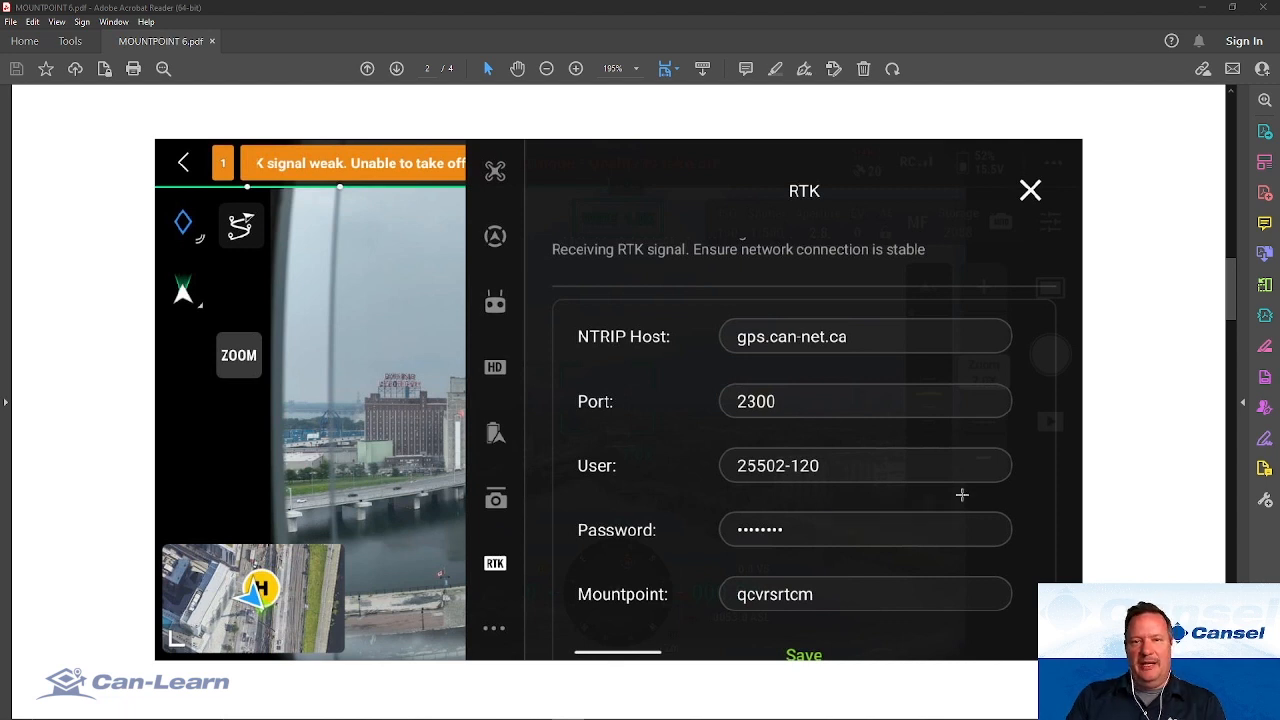
mouse_move(1016, 488)
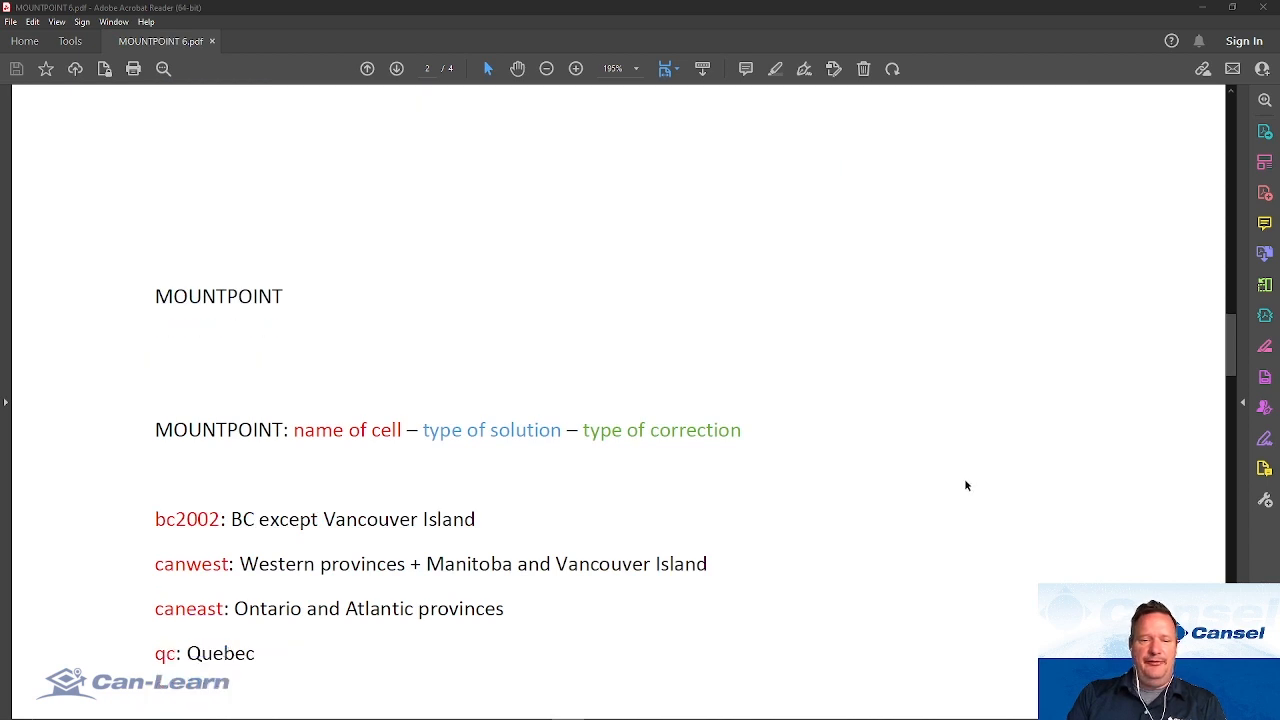
scroll(up, 3)
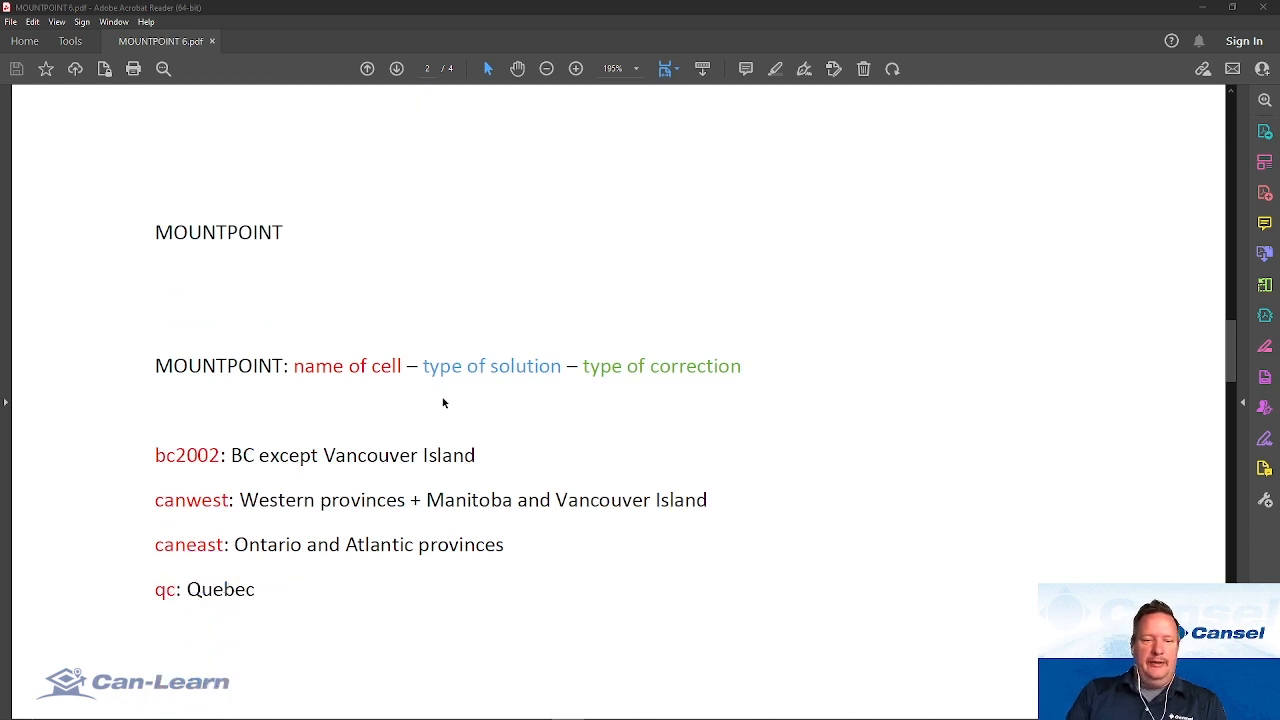
mouse_move(540, 372)
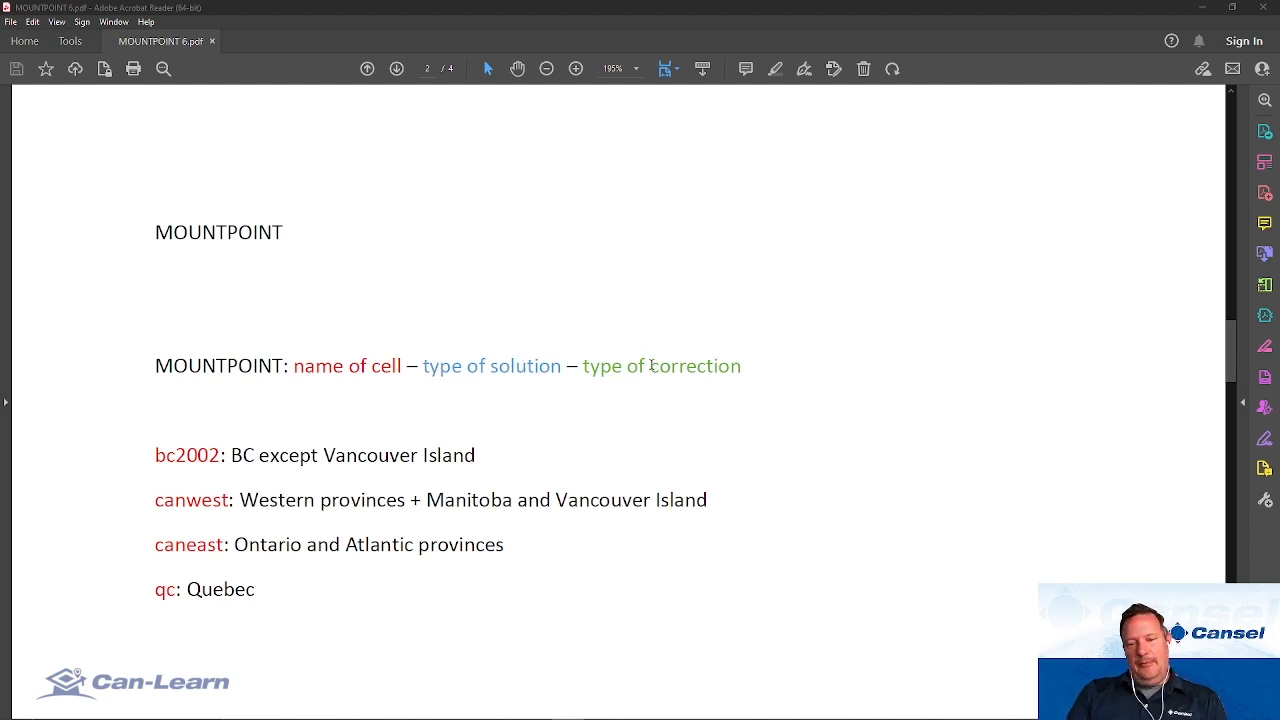
mouse_move(456, 344)
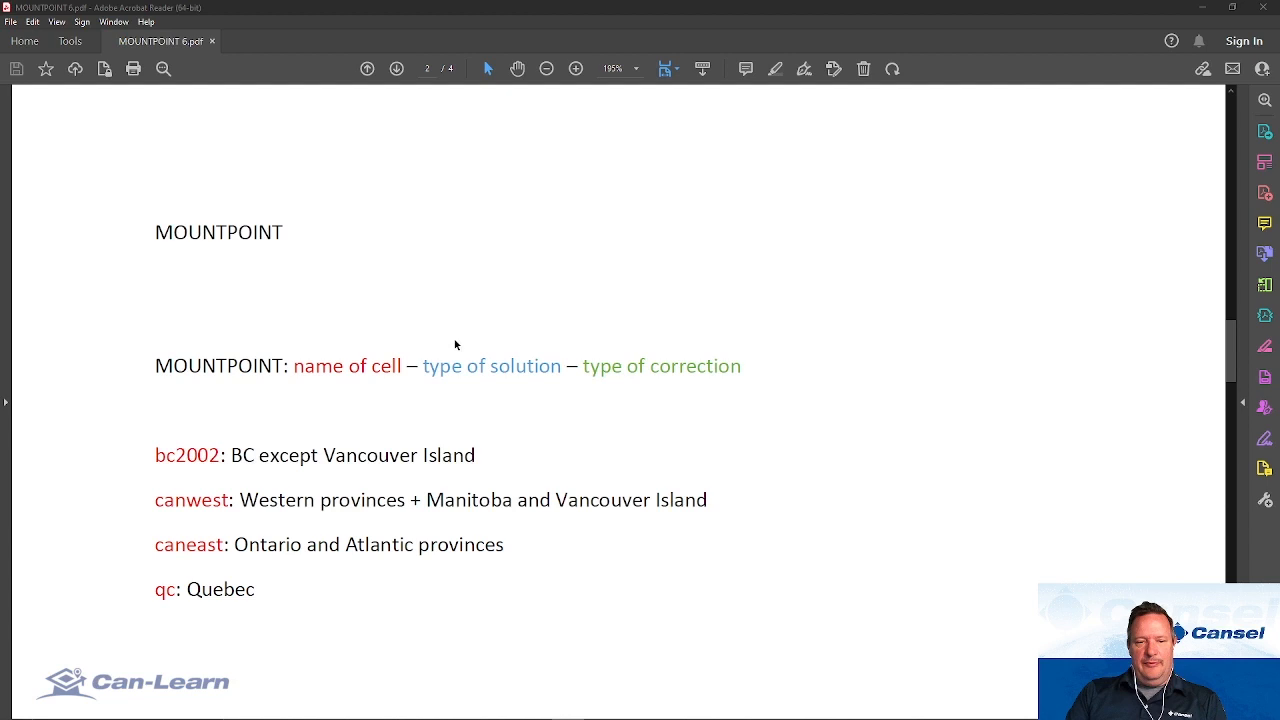
mouse_move(688, 374)
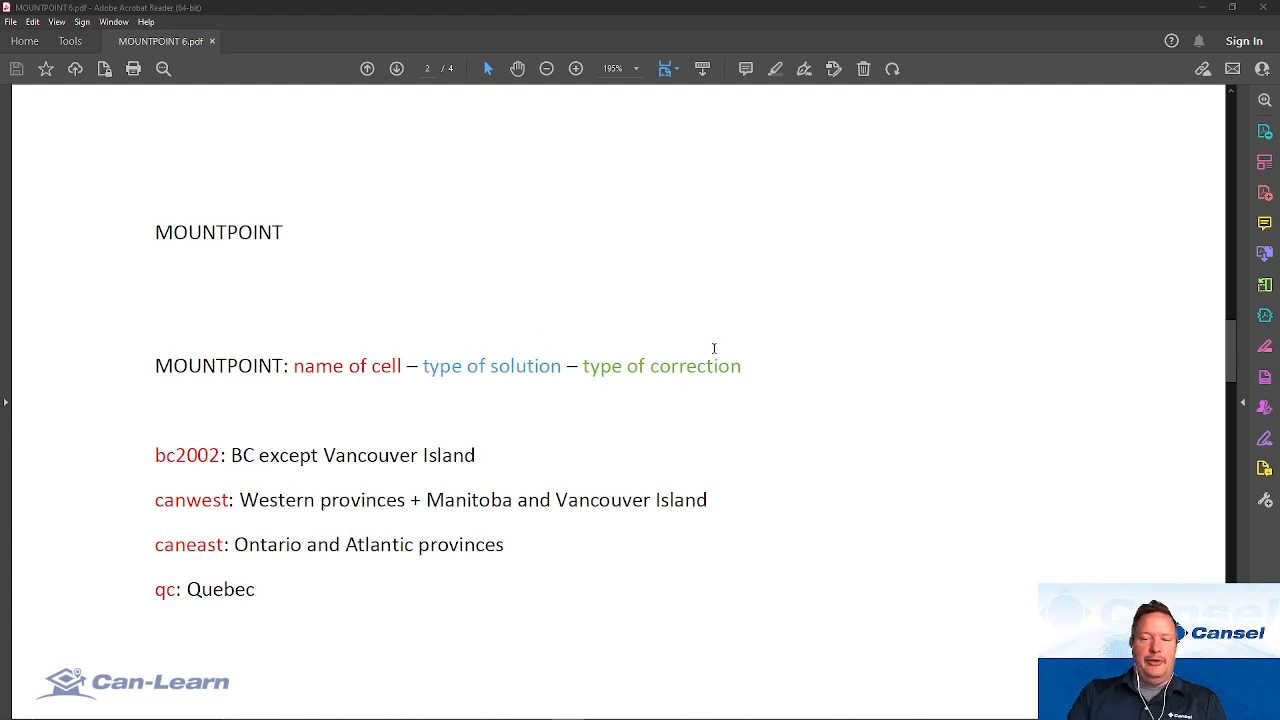
mouse_move(336, 344)
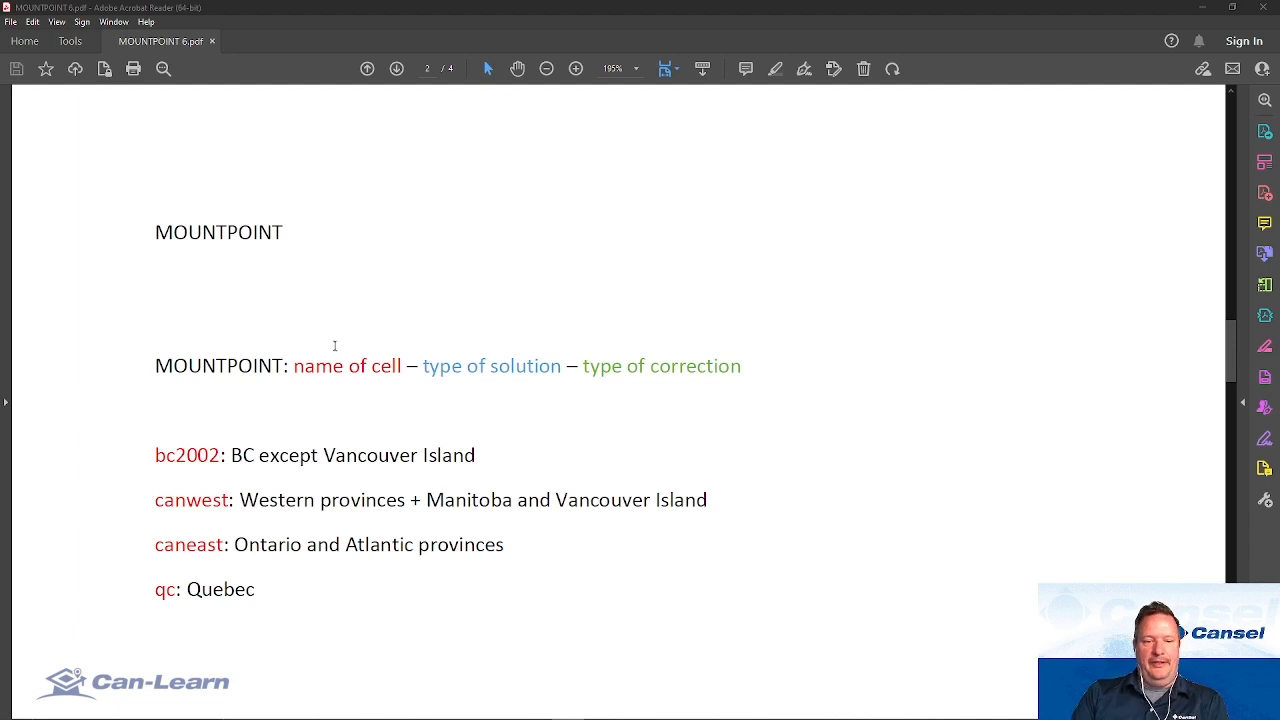
mouse_move(324, 400)
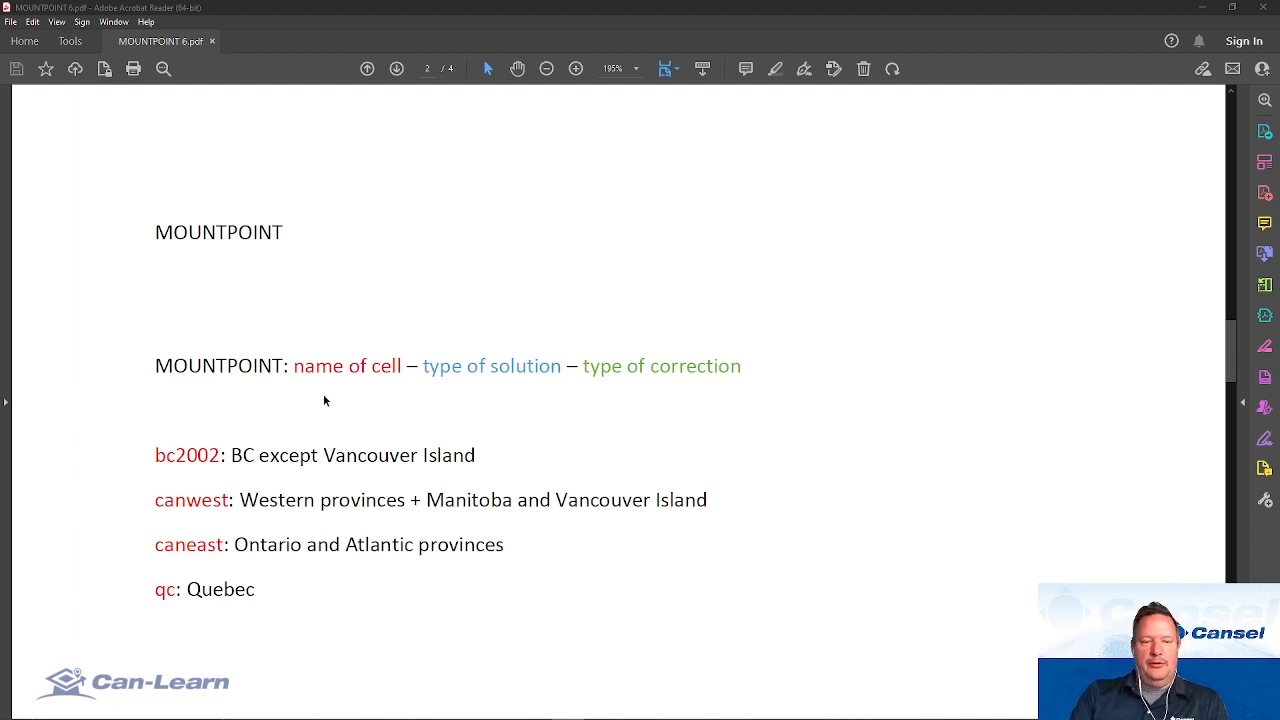
mouse_move(328, 408)
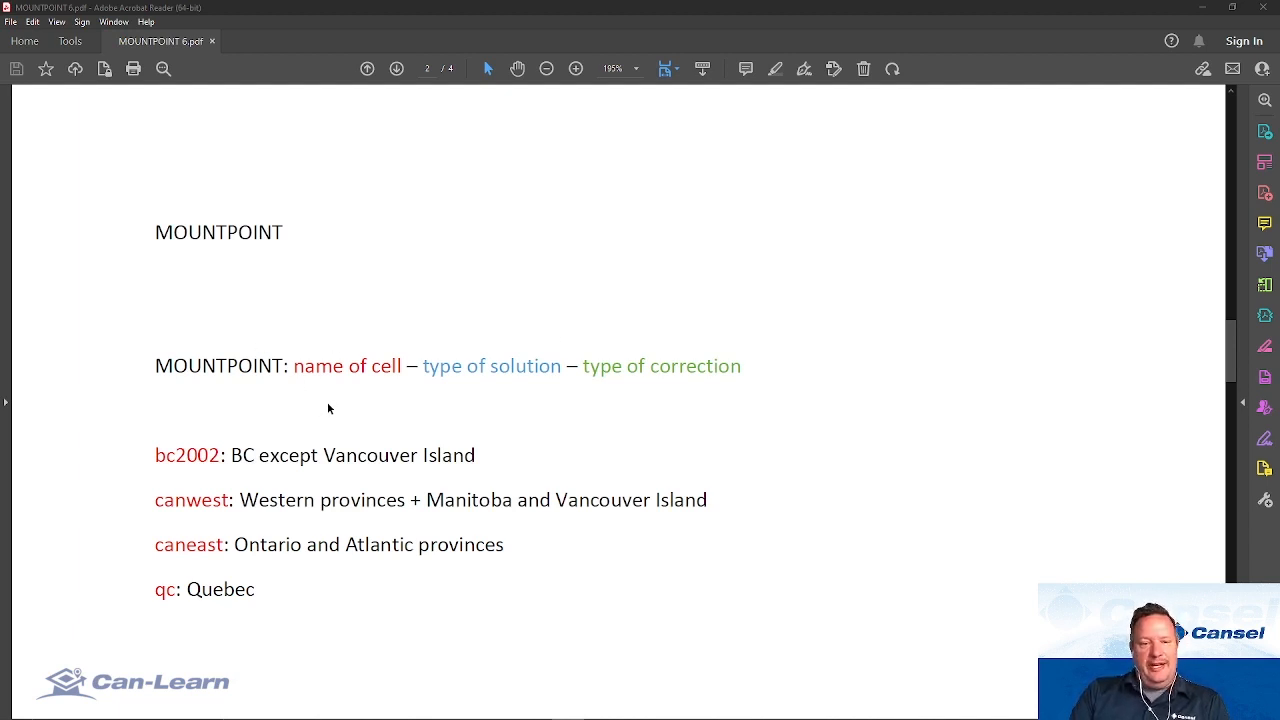
scroll(up, 3)
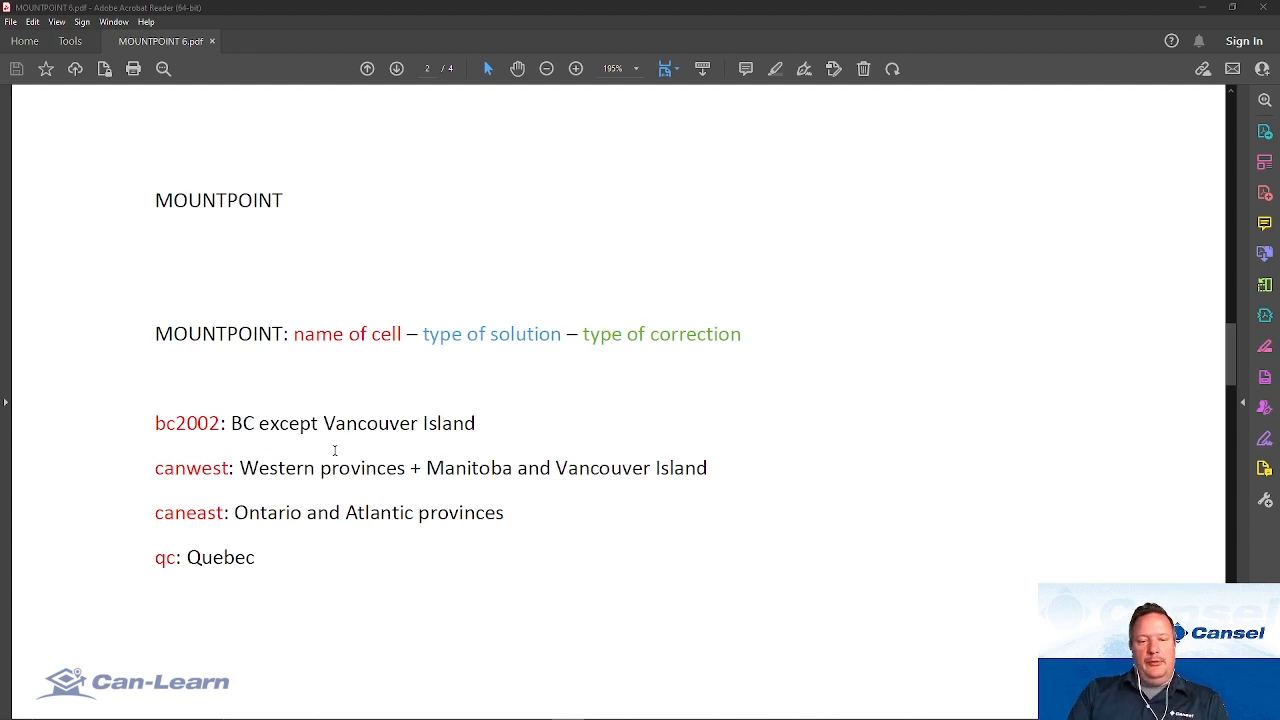
mouse_move(530, 456)
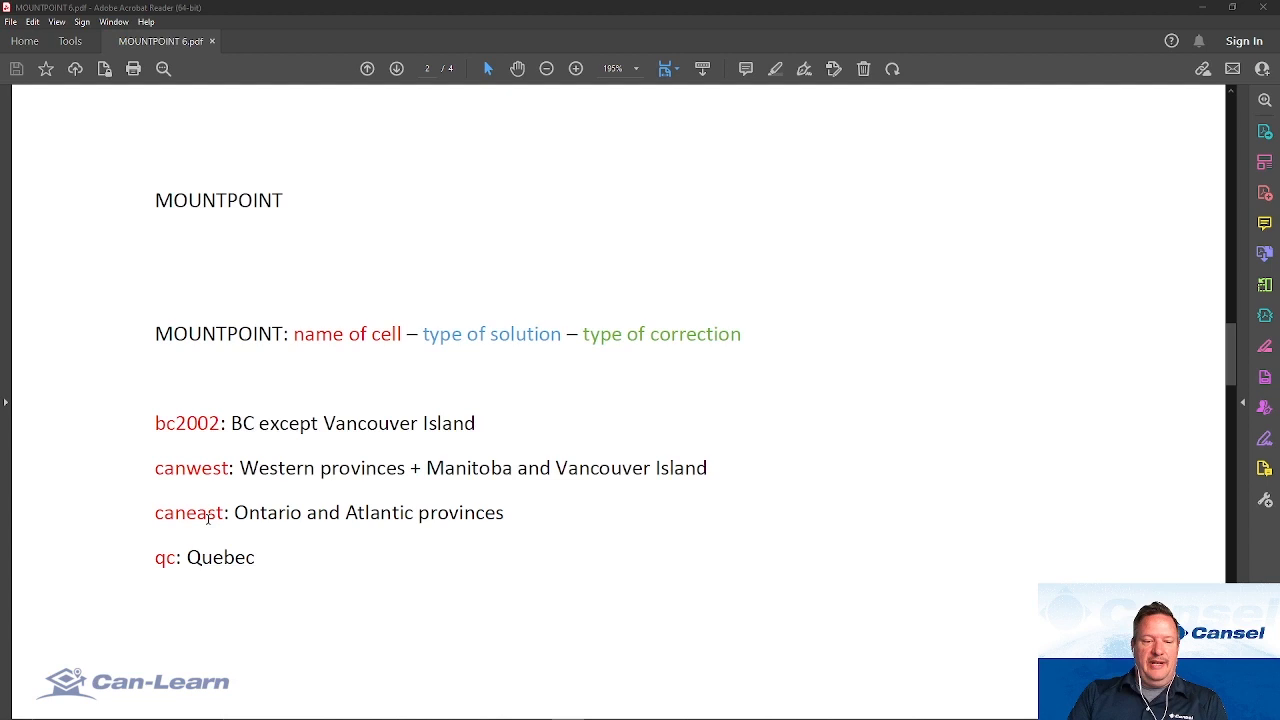
mouse_move(624, 418)
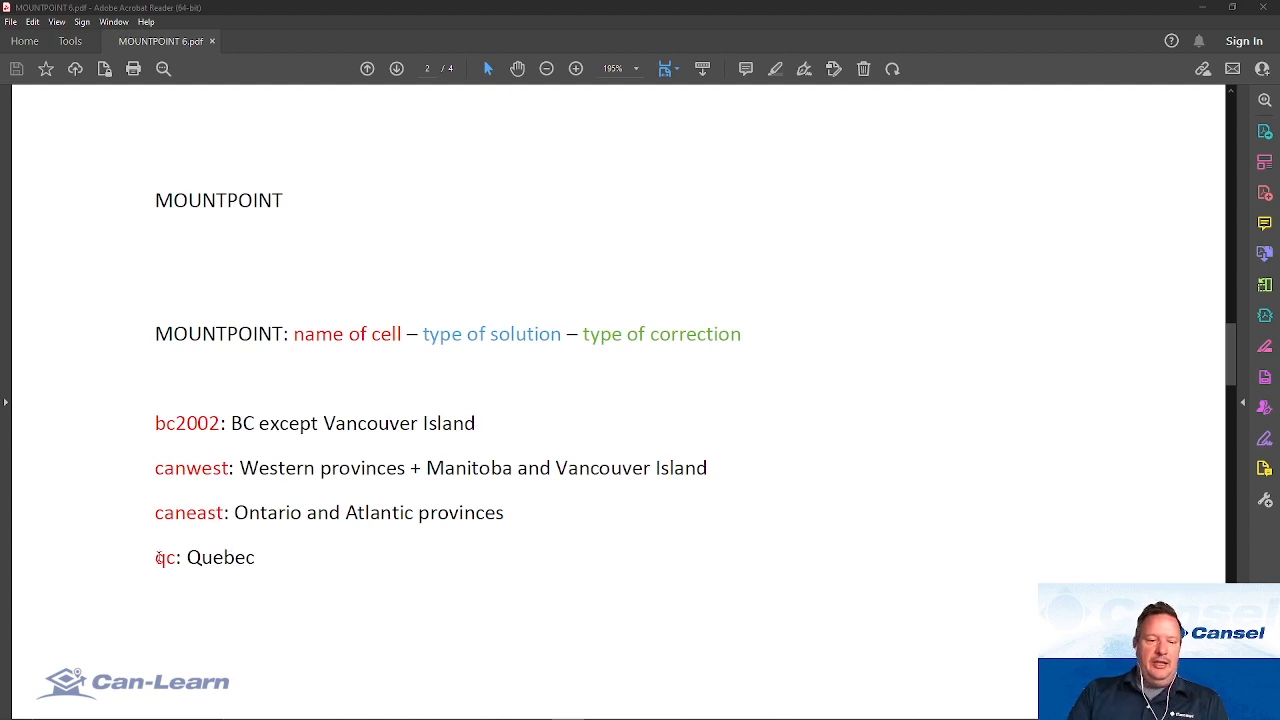
scroll(down, 3)
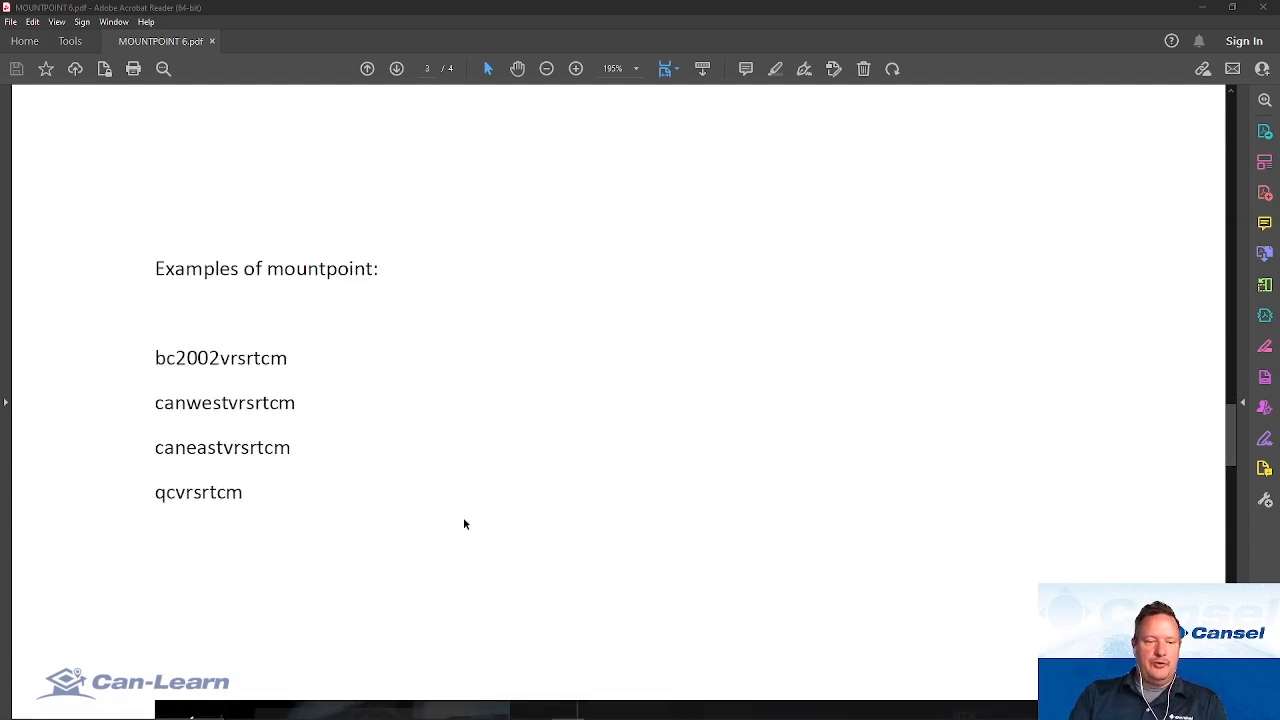
mouse_move(558, 500)
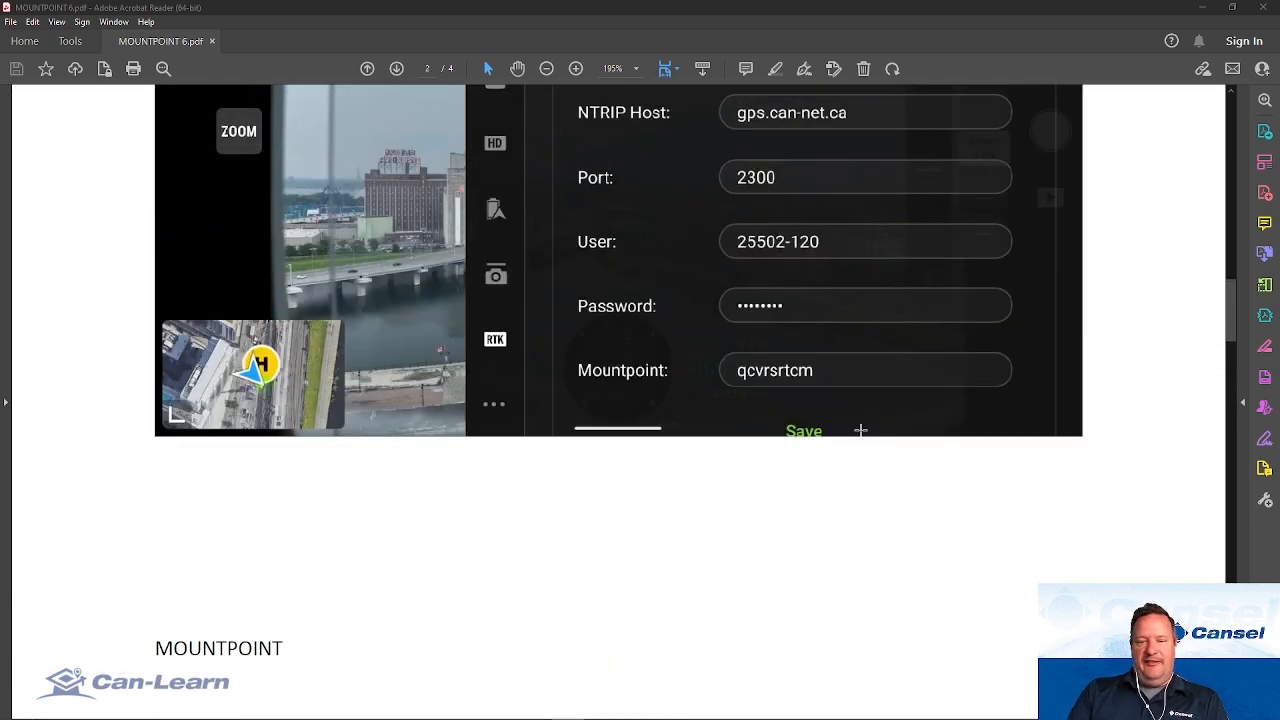
mouse_move(756, 476)
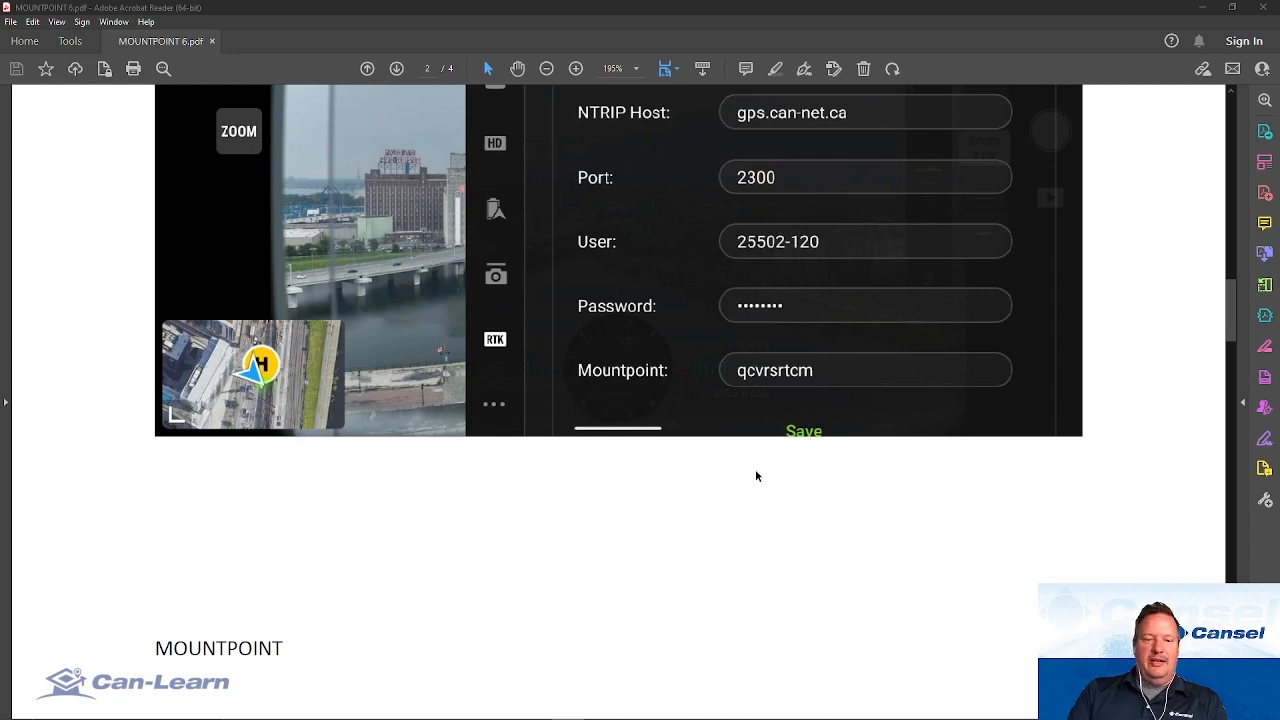
scroll(down, 3)
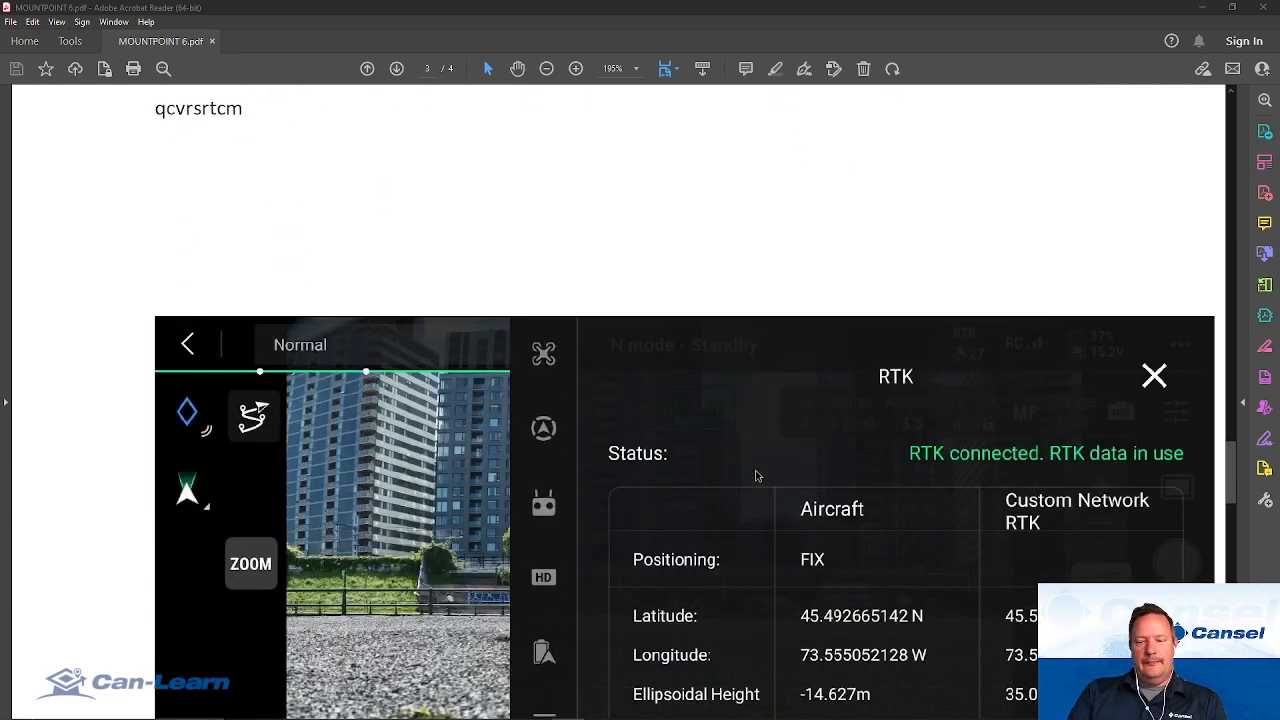
scroll(down, 3)
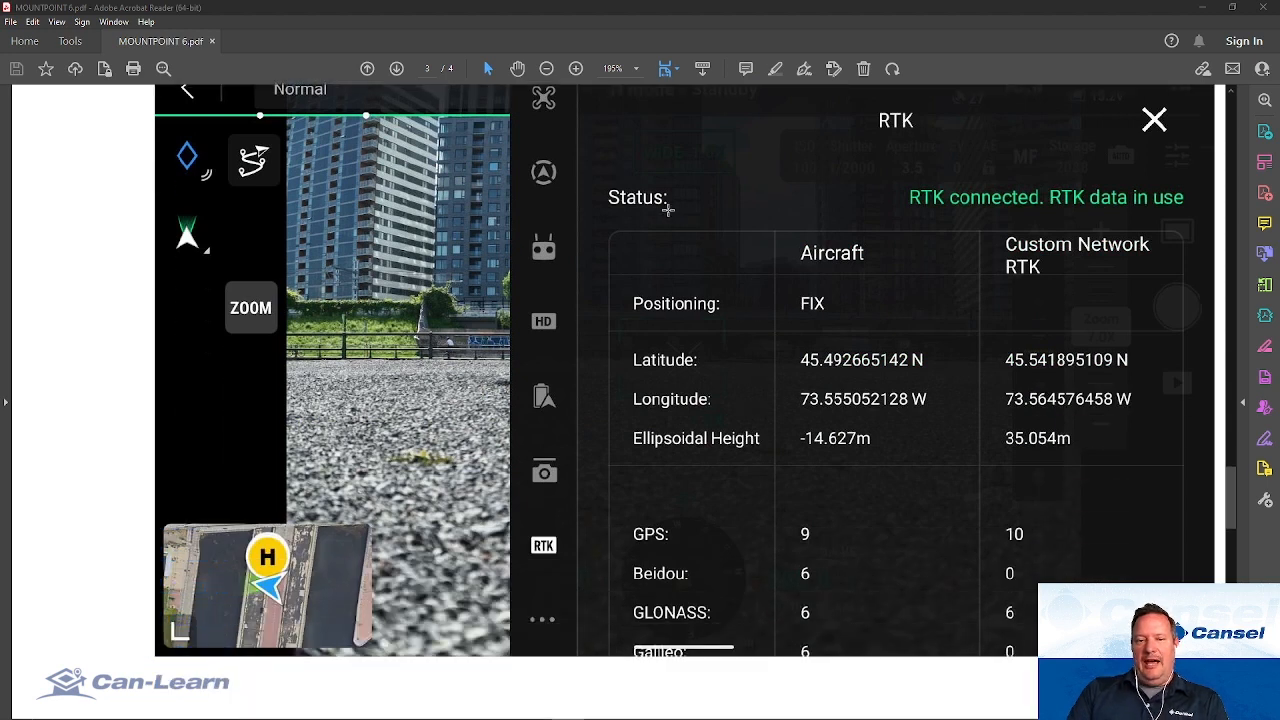
mouse_move(916, 214)
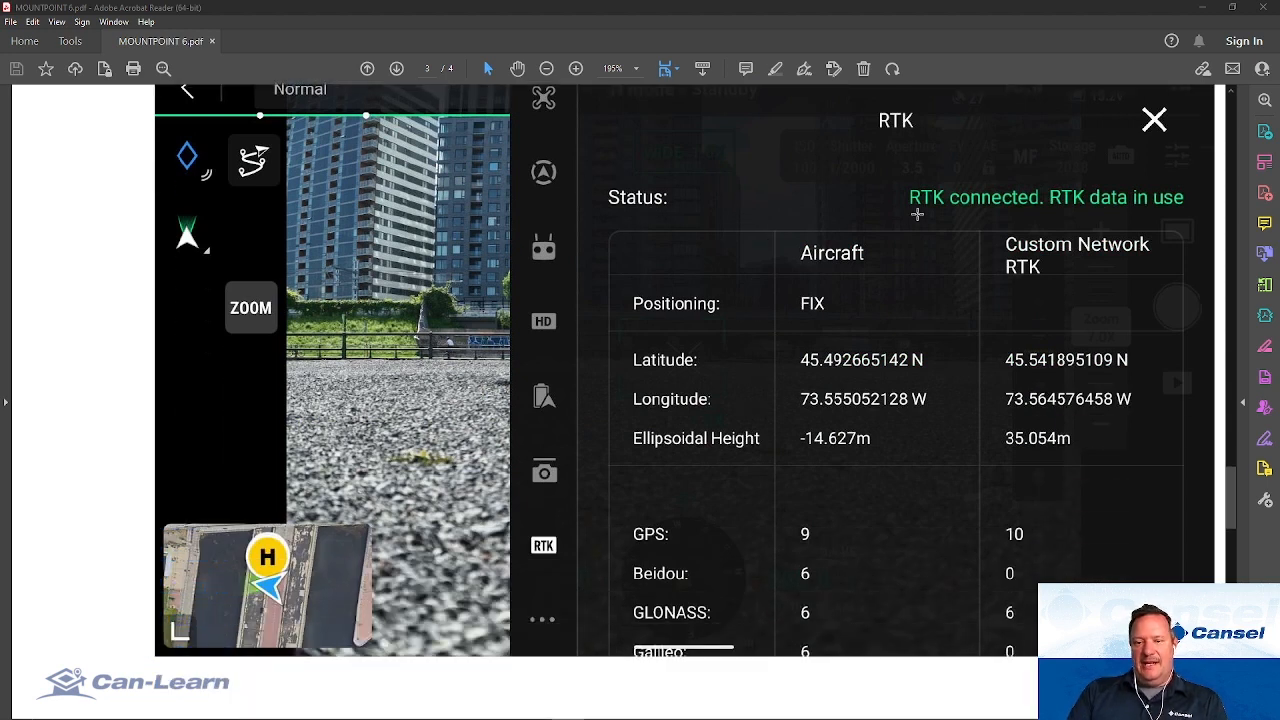
mouse_move(1052, 212)
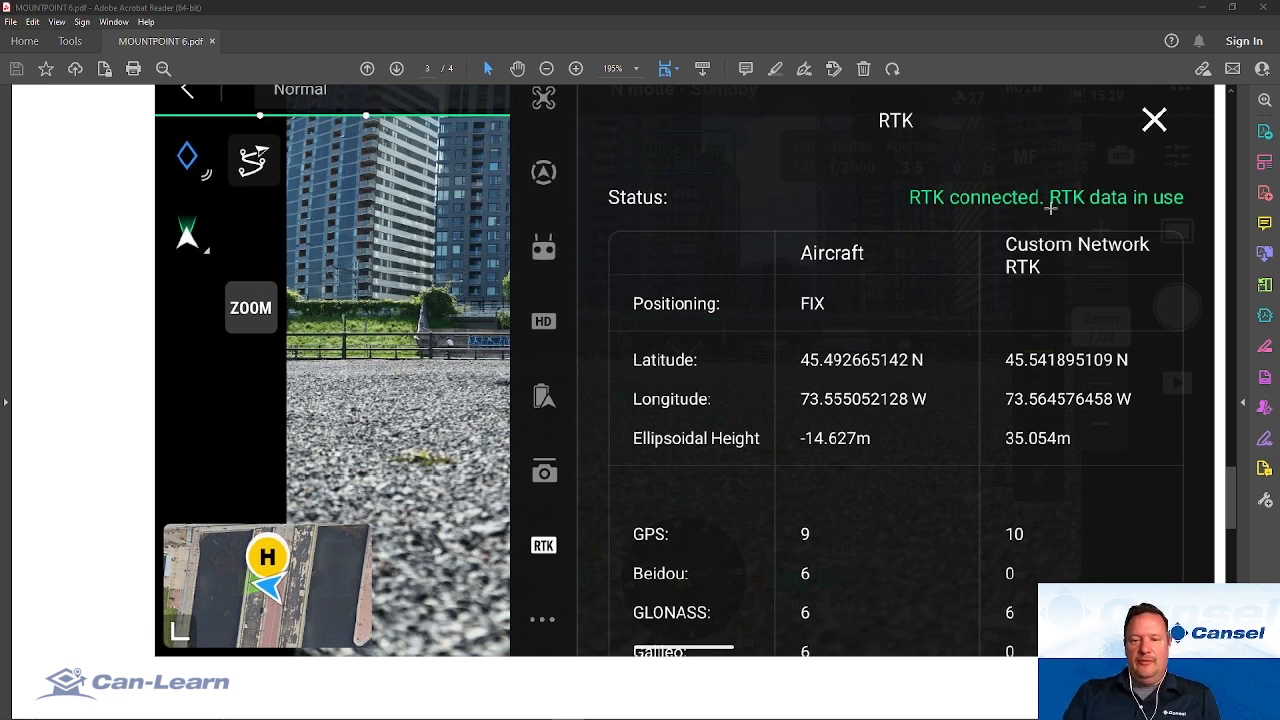
mouse_move(884, 314)
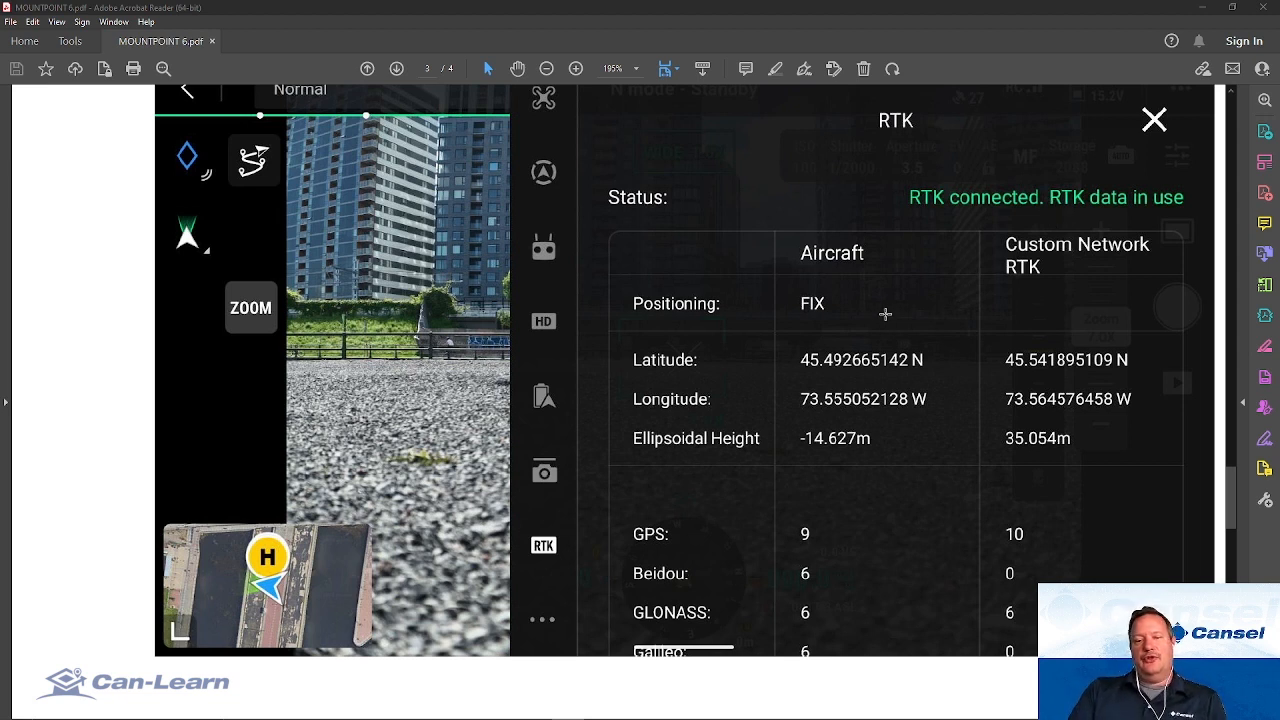
scroll(down, 3)
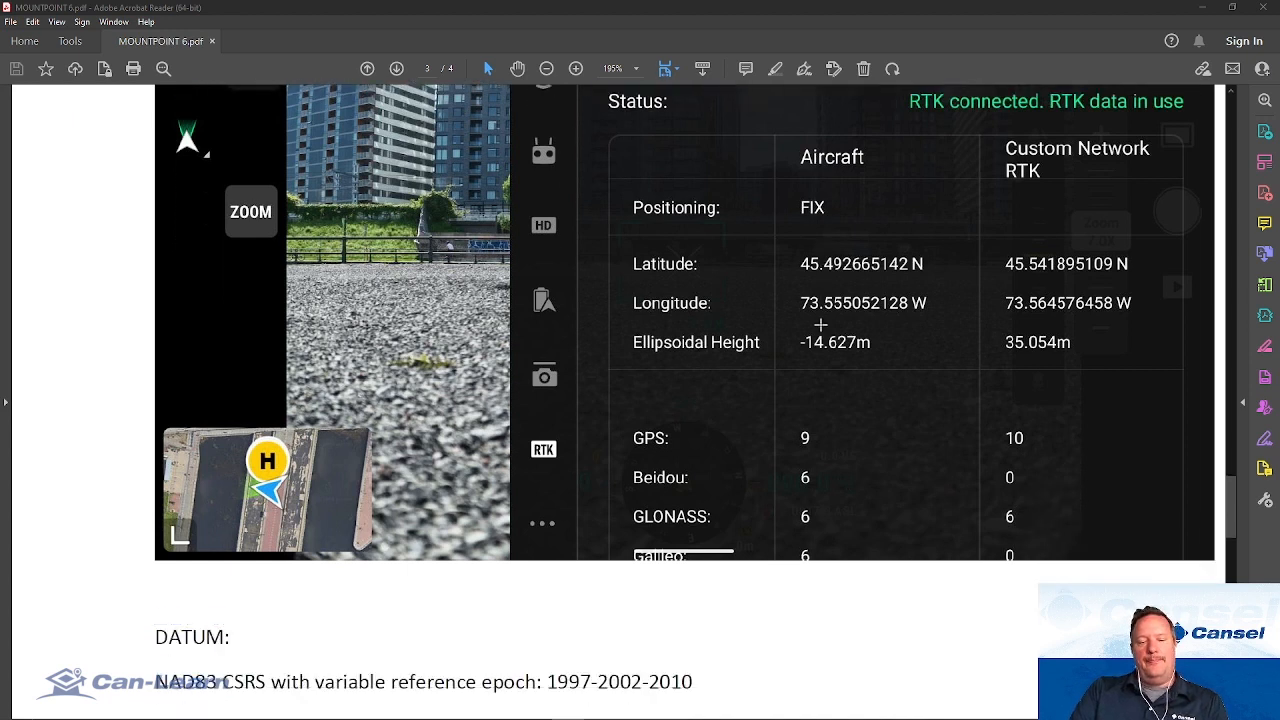
scroll(down, 3)
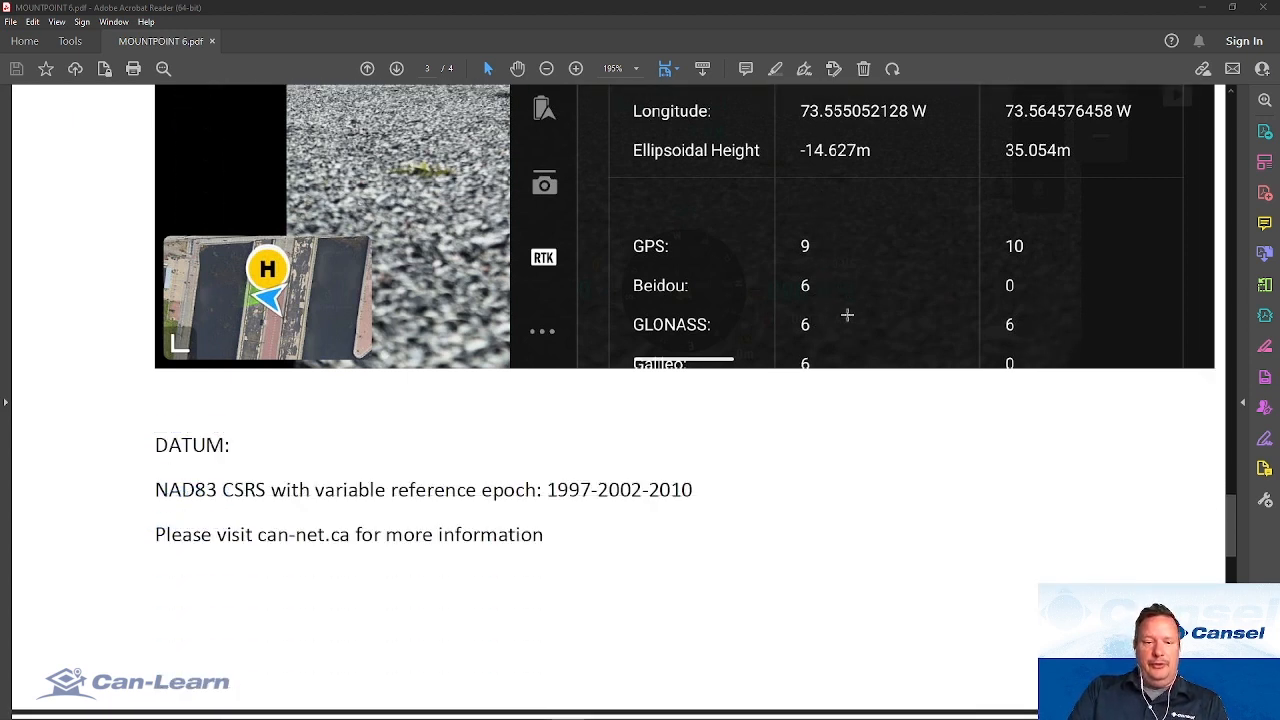
mouse_move(856, 308)
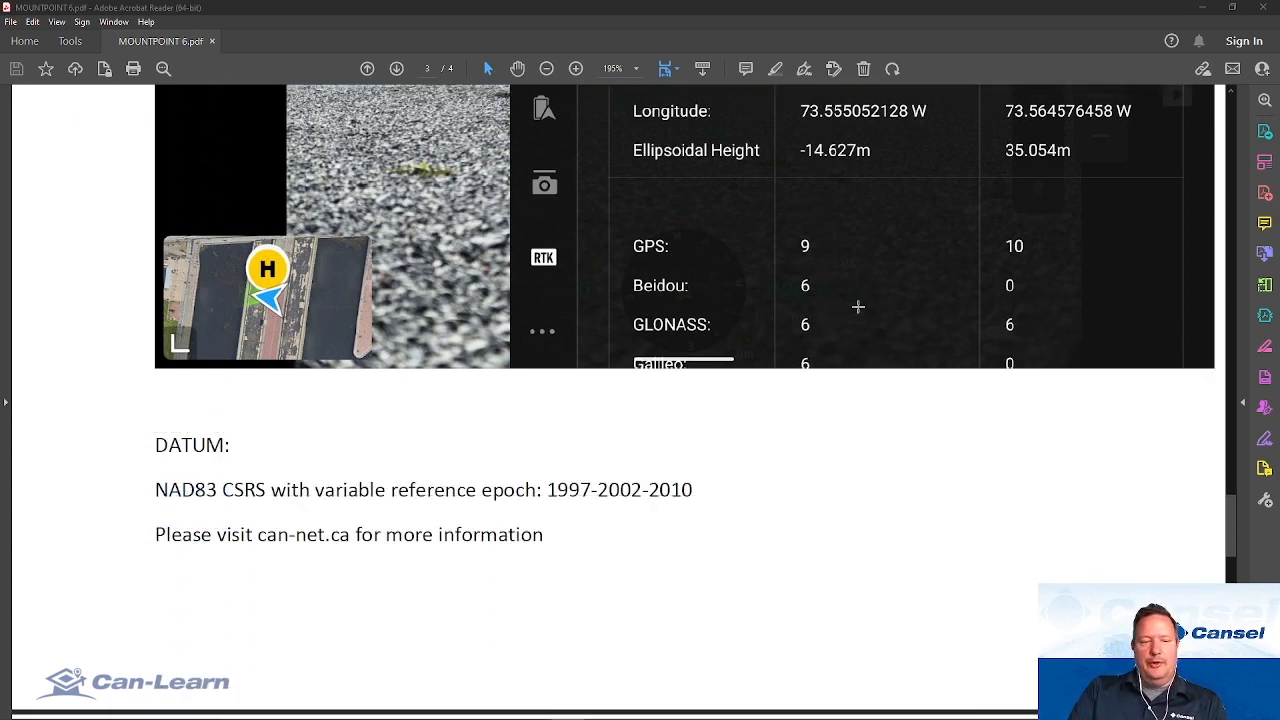
mouse_move(454, 418)
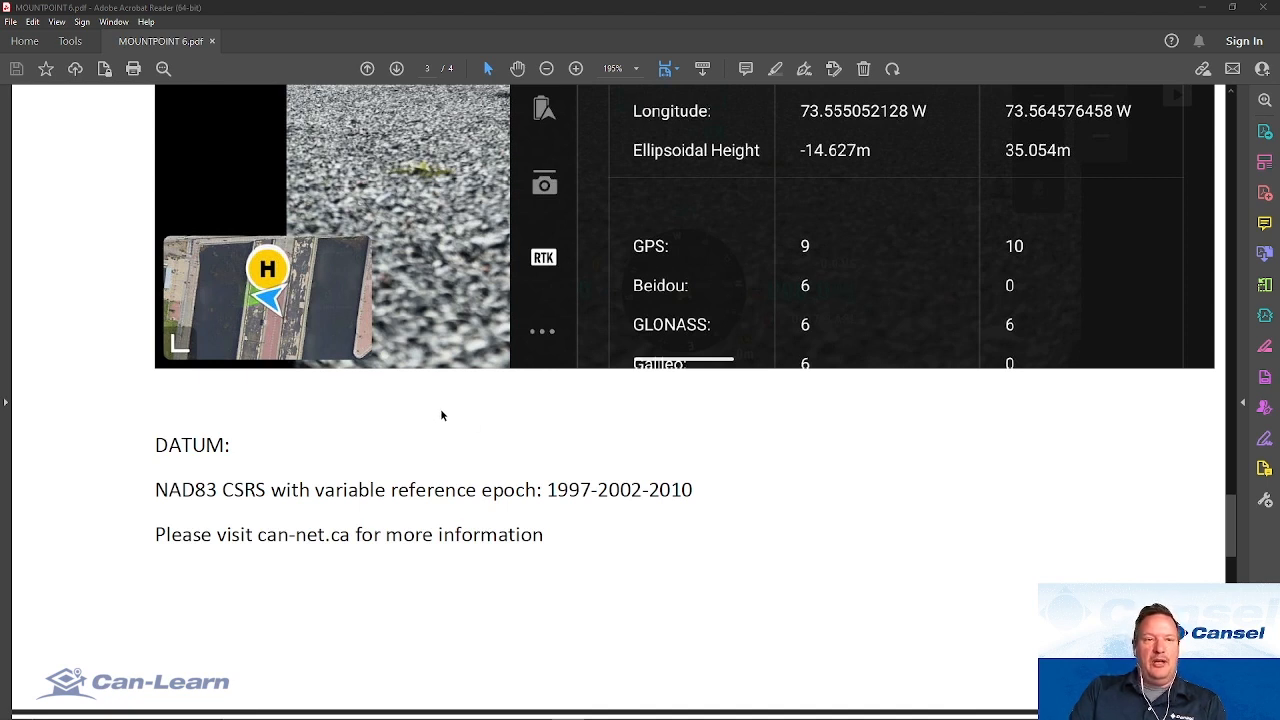
mouse_move(468, 418)
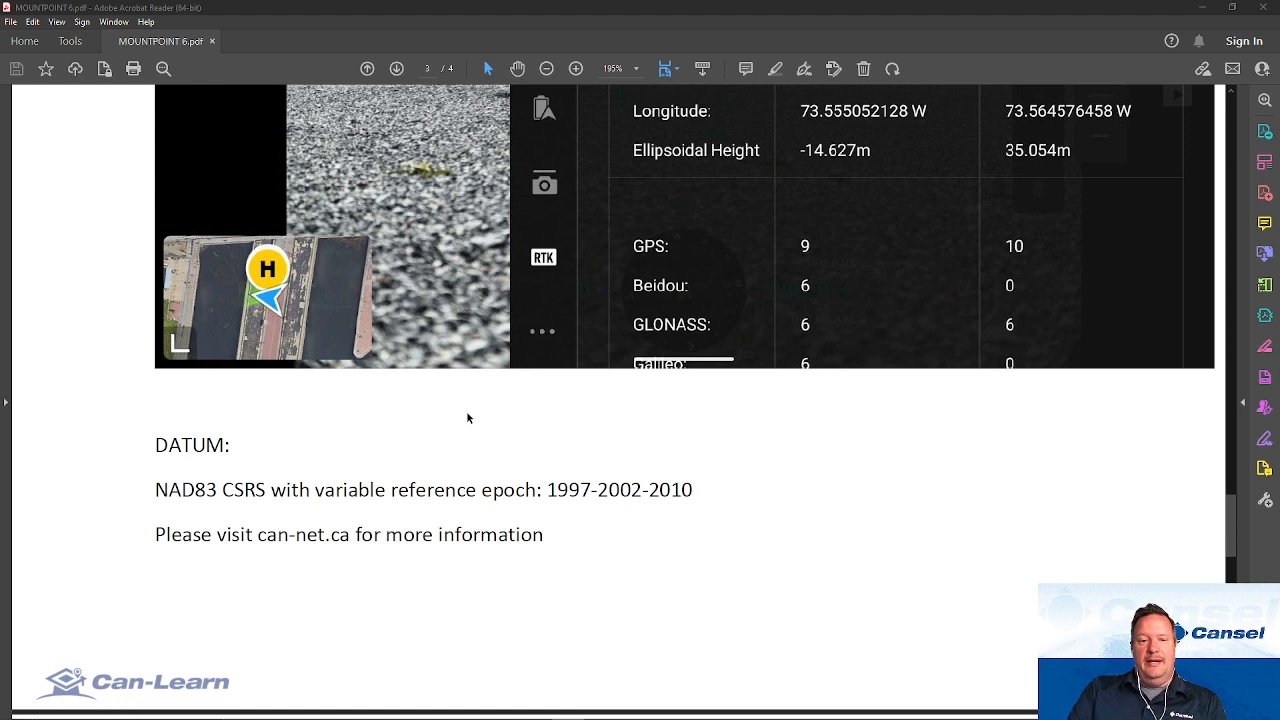
mouse_move(704, 500)
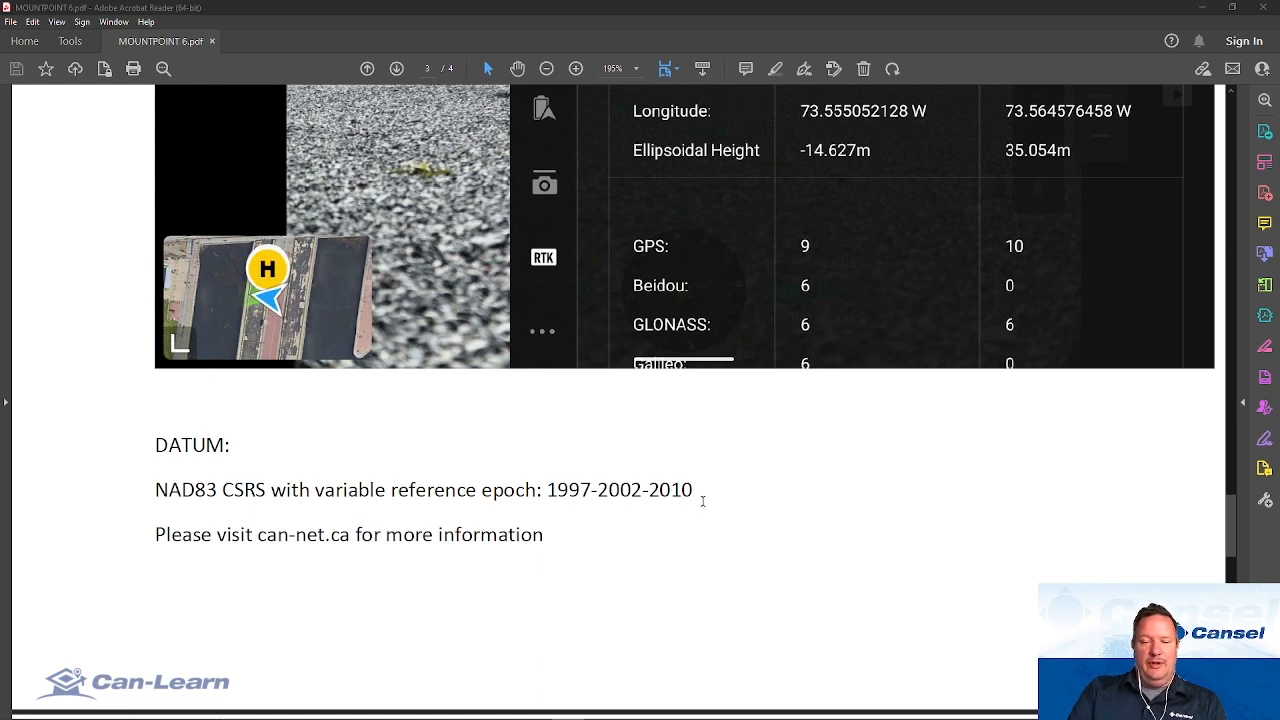
mouse_move(826, 482)
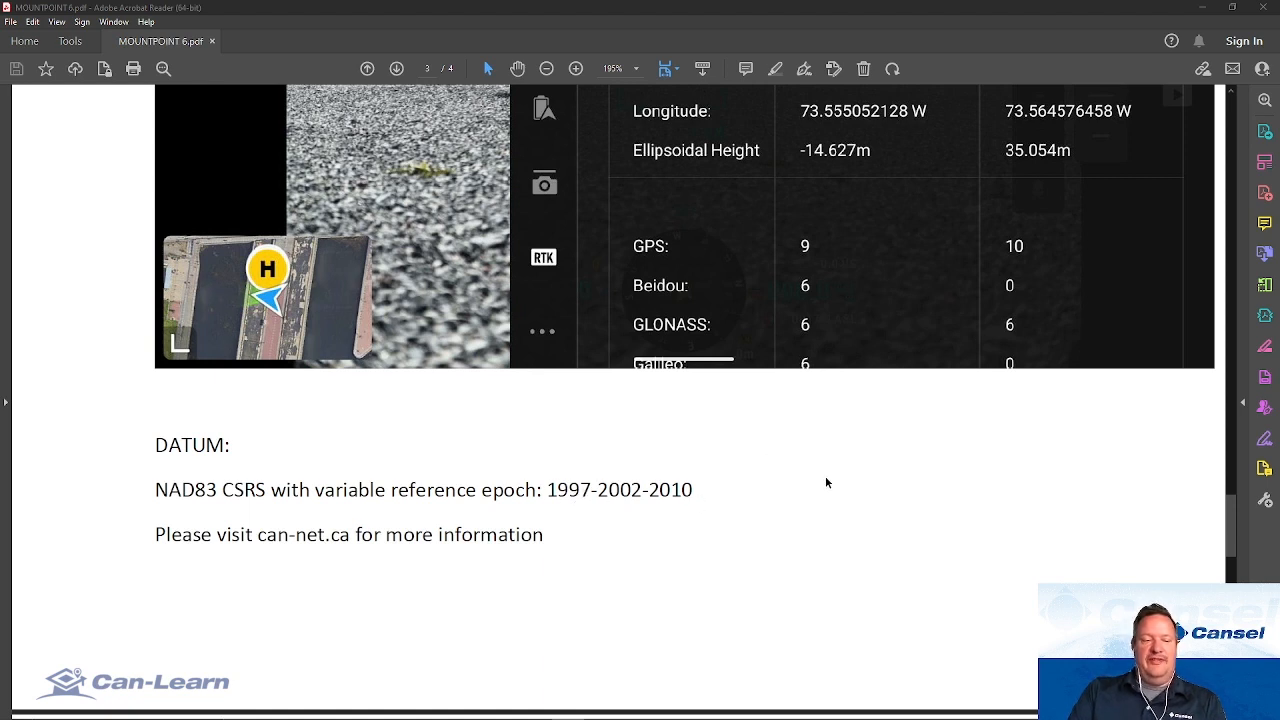
mouse_move(816, 482)
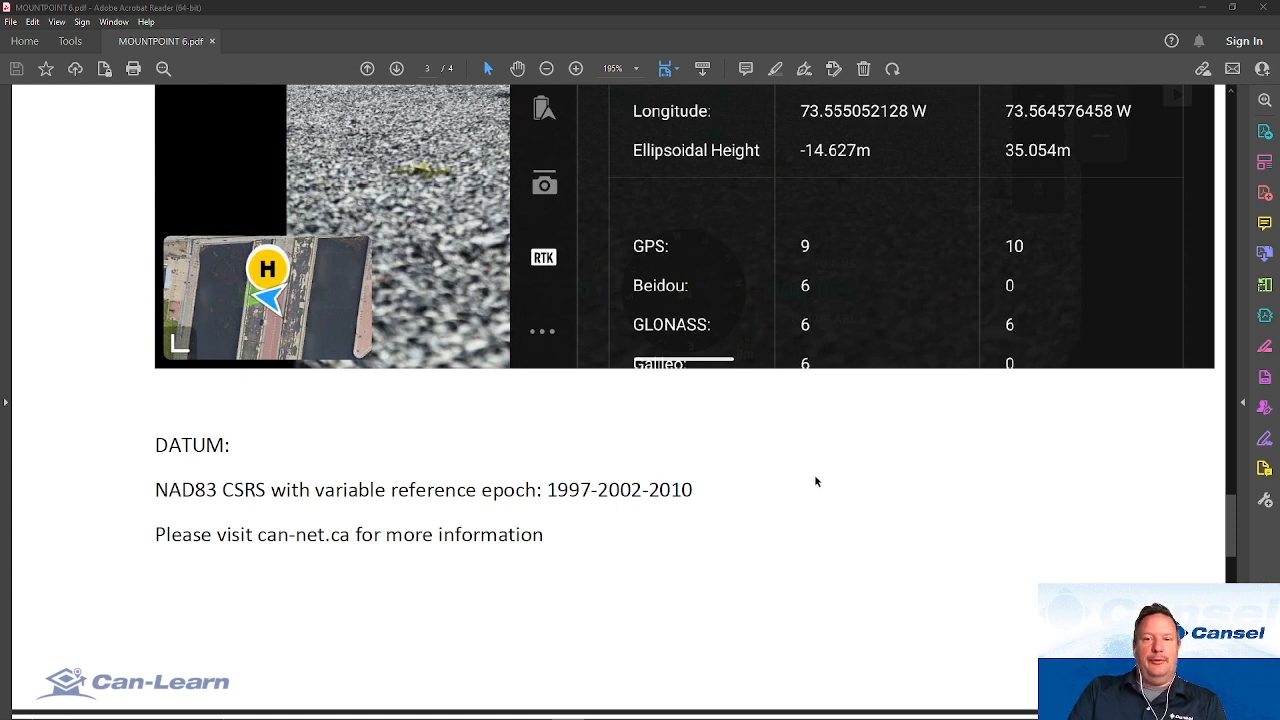
mouse_move(1264, 440)
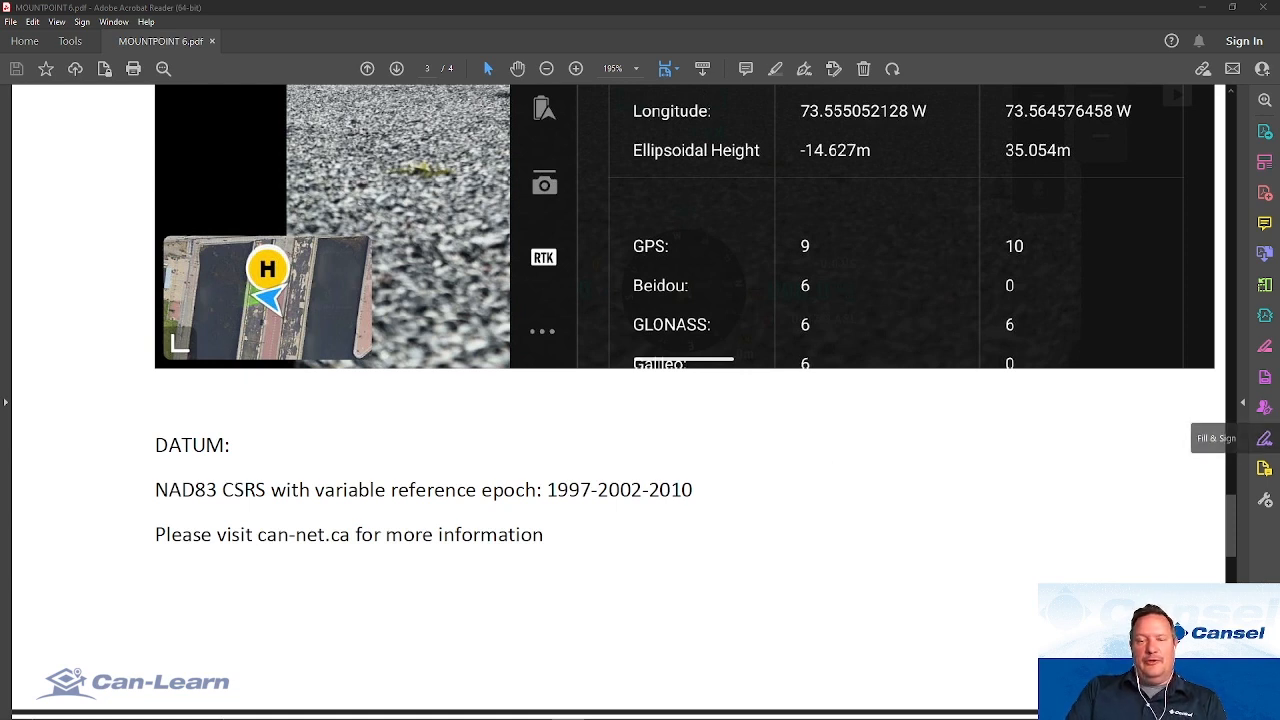